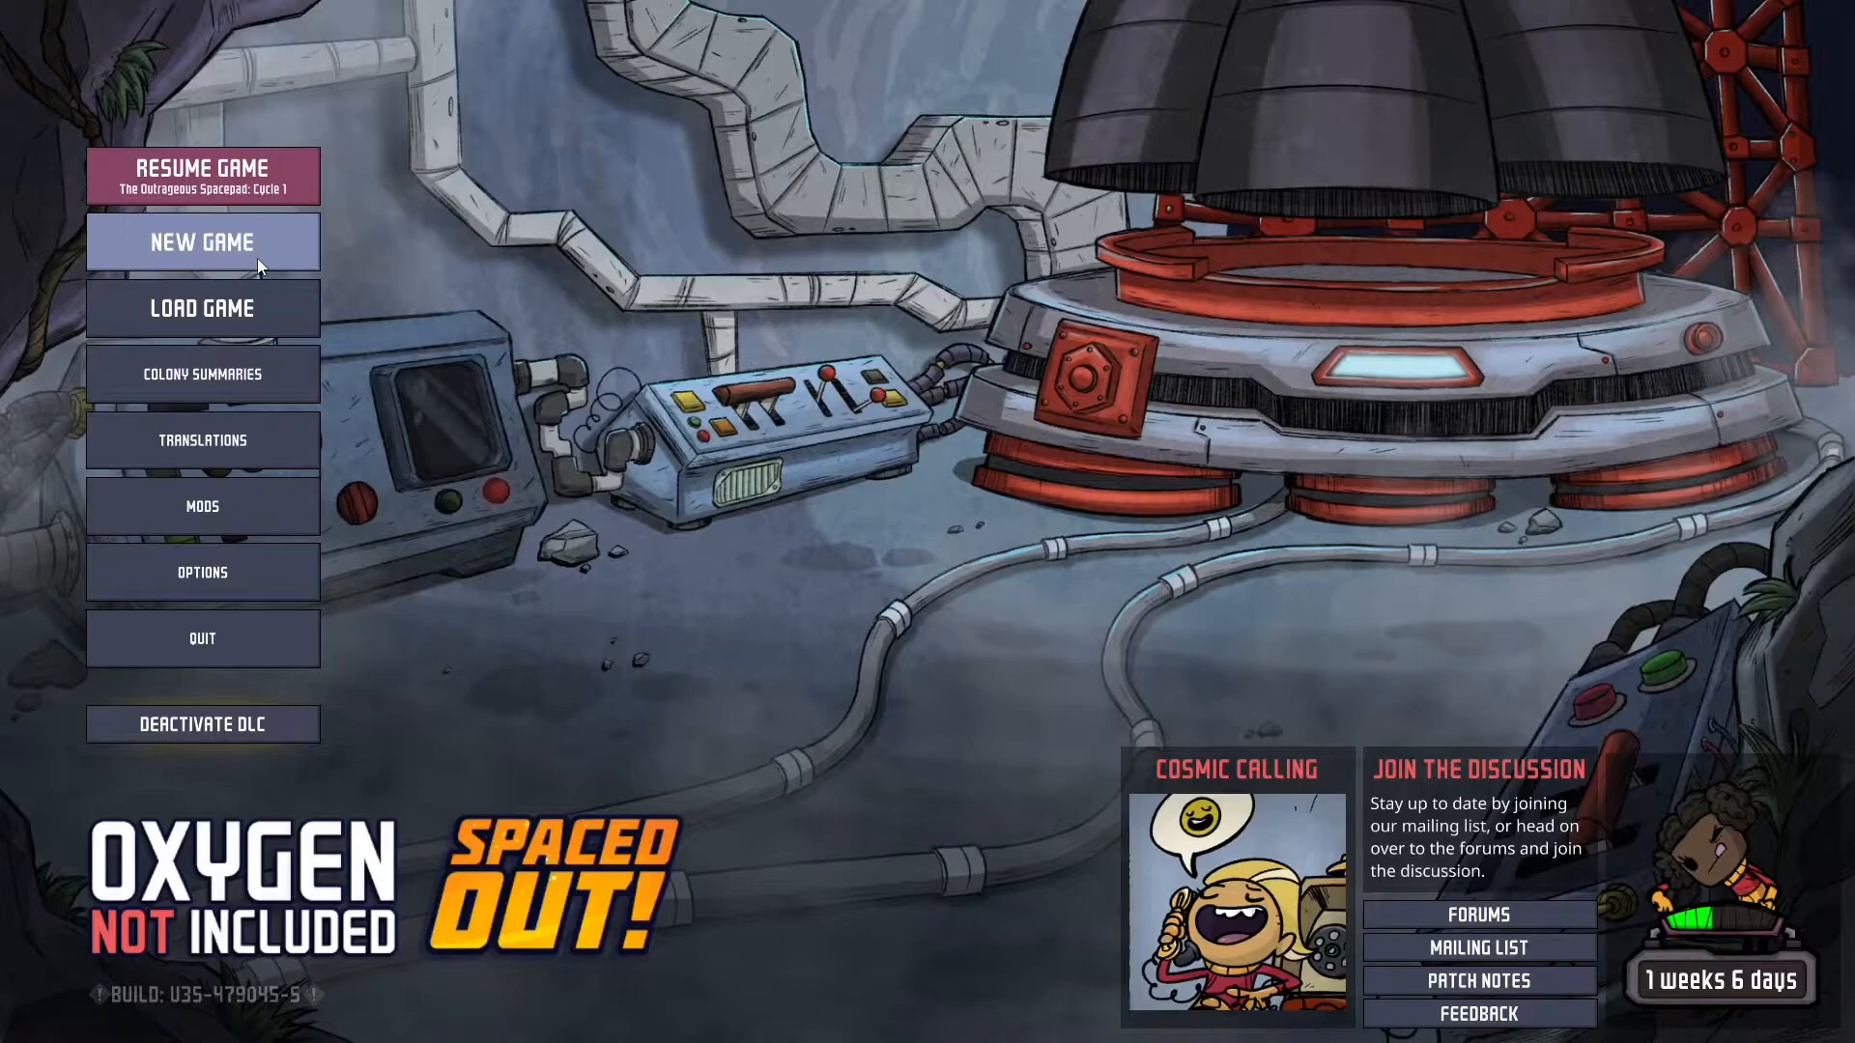
# Step: Search Google for store.steam and reach the Steam store's About page from the results
pyautogui.click(201, 243)
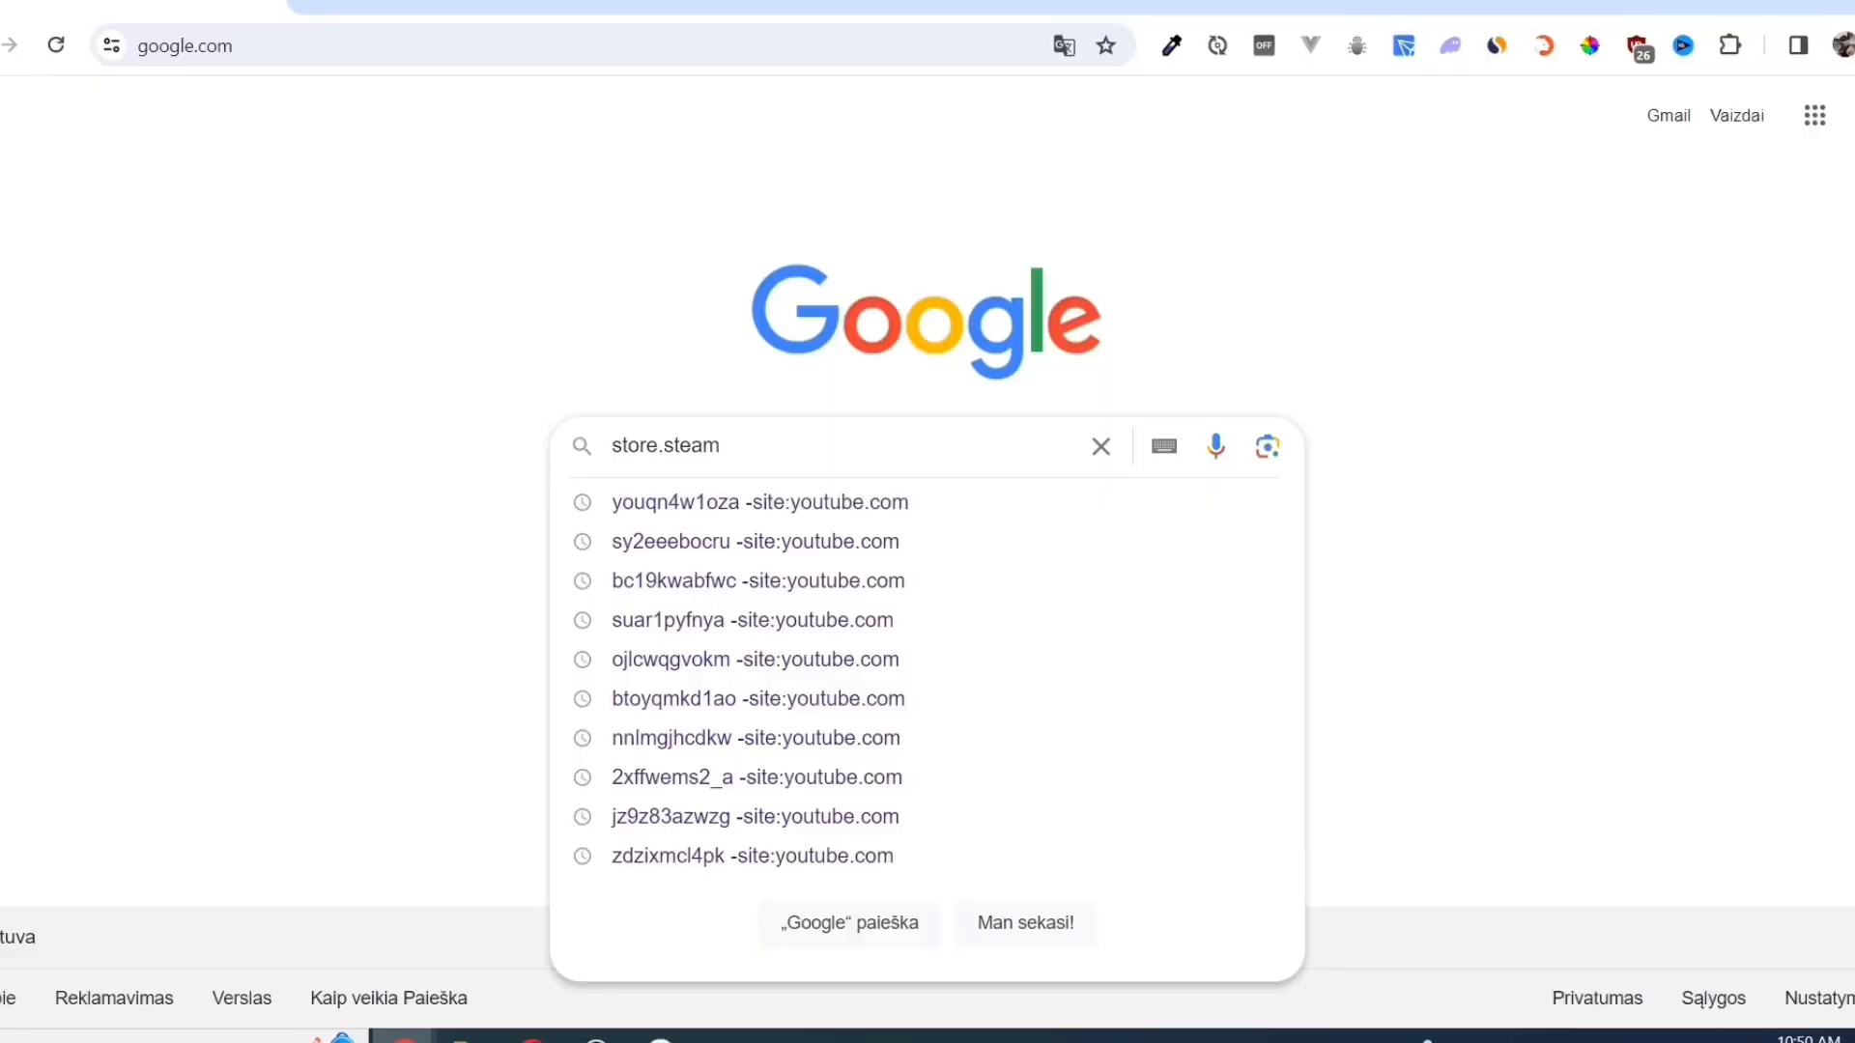
pyautogui.press('Return')
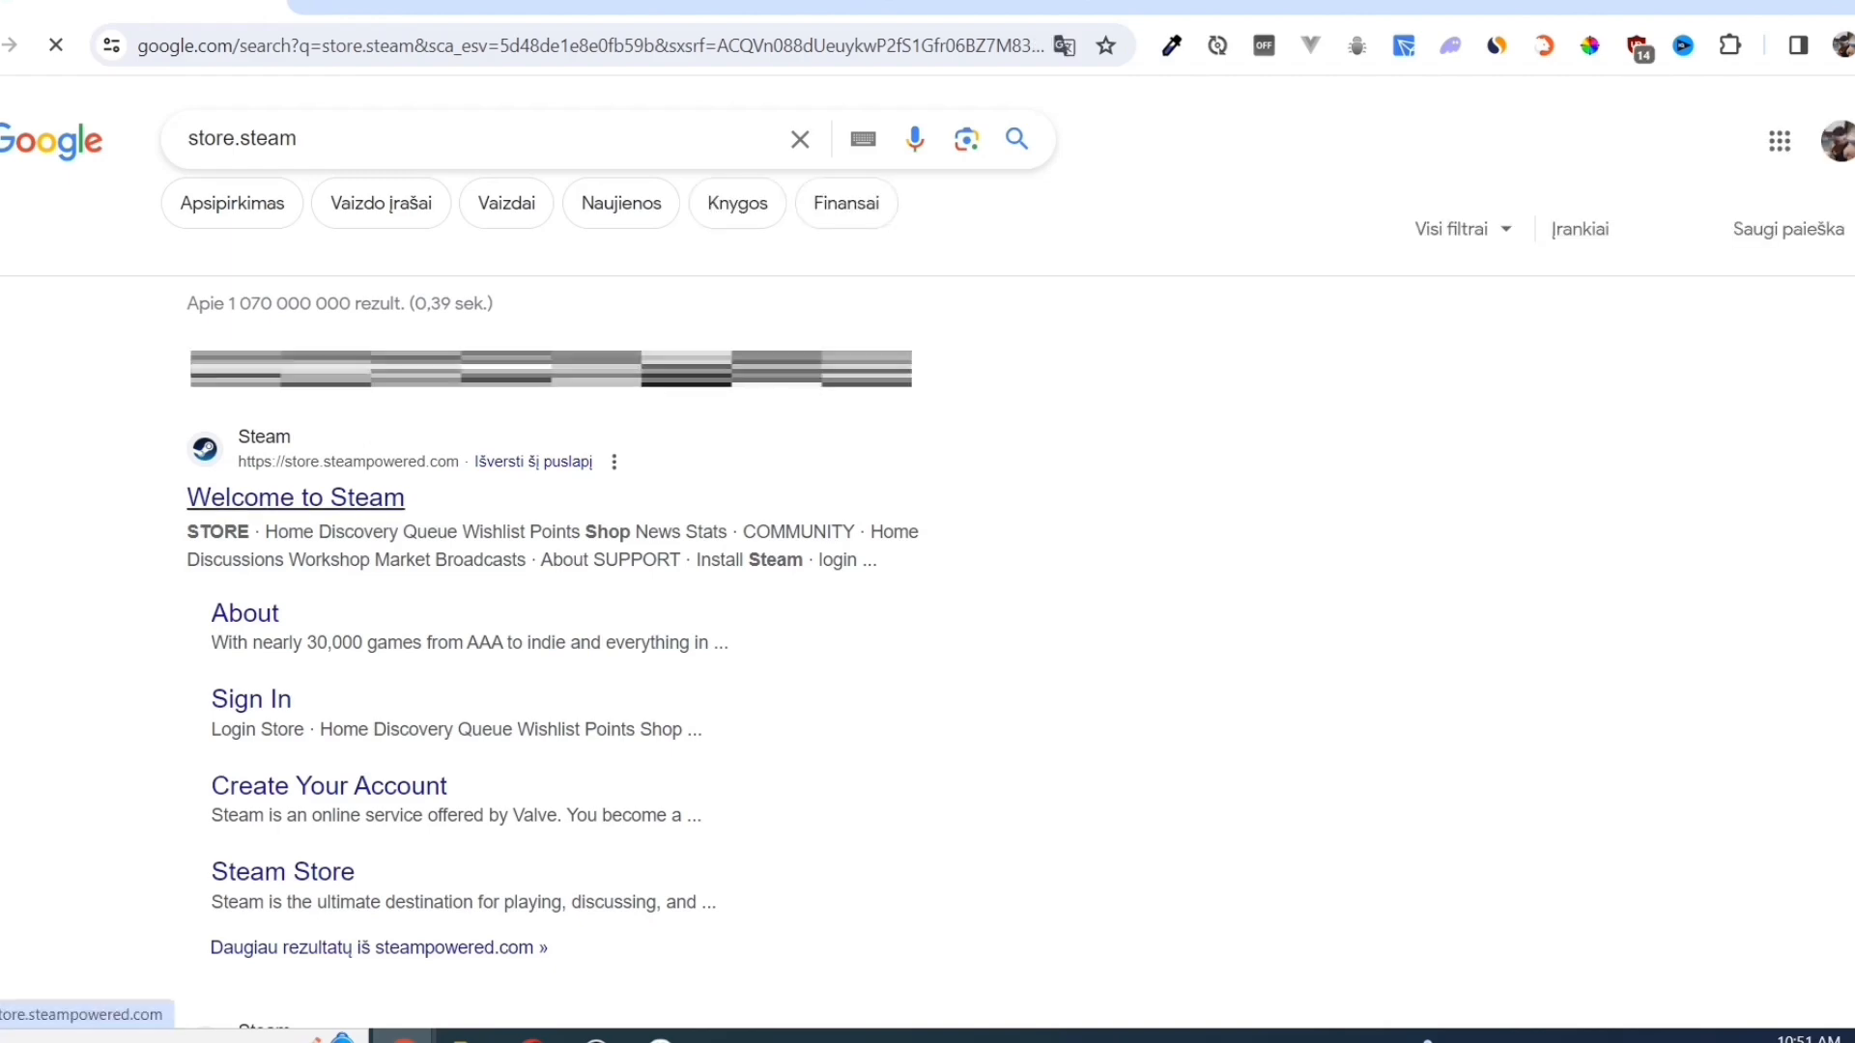
pyautogui.click(294, 496)
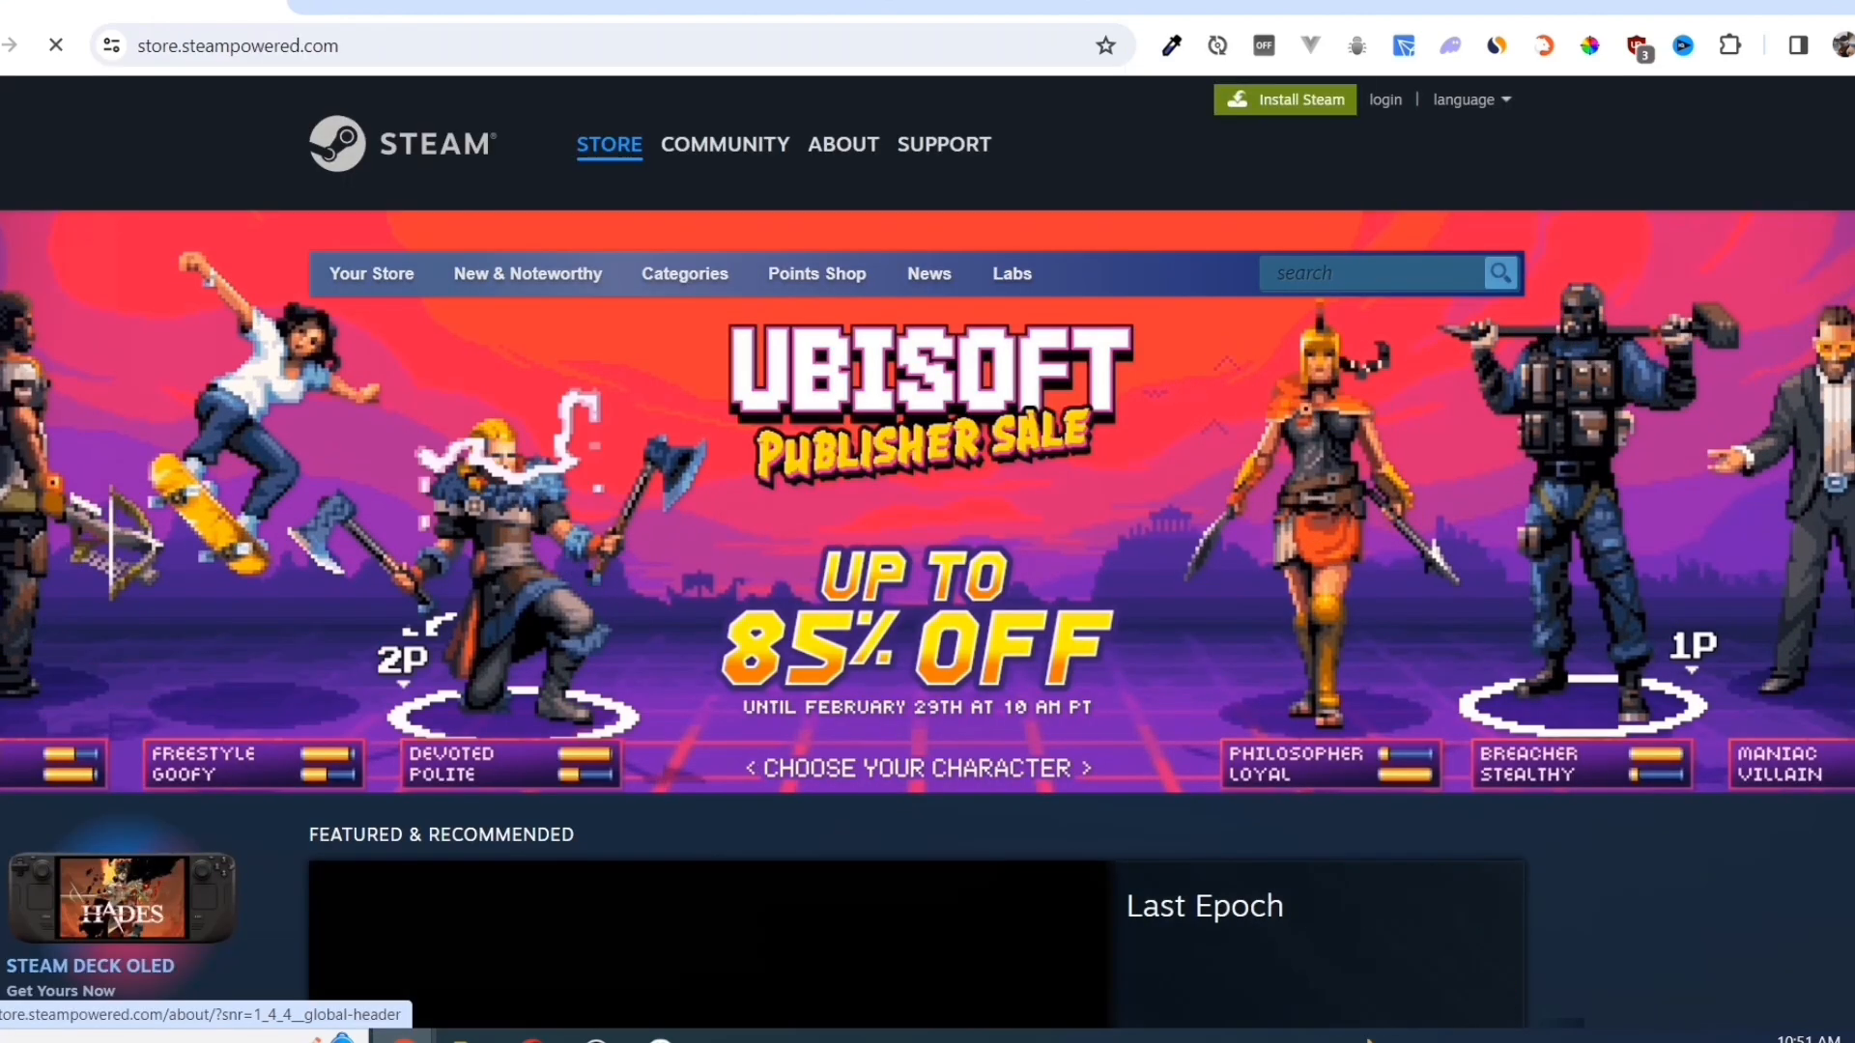
pyautogui.click(842, 145)
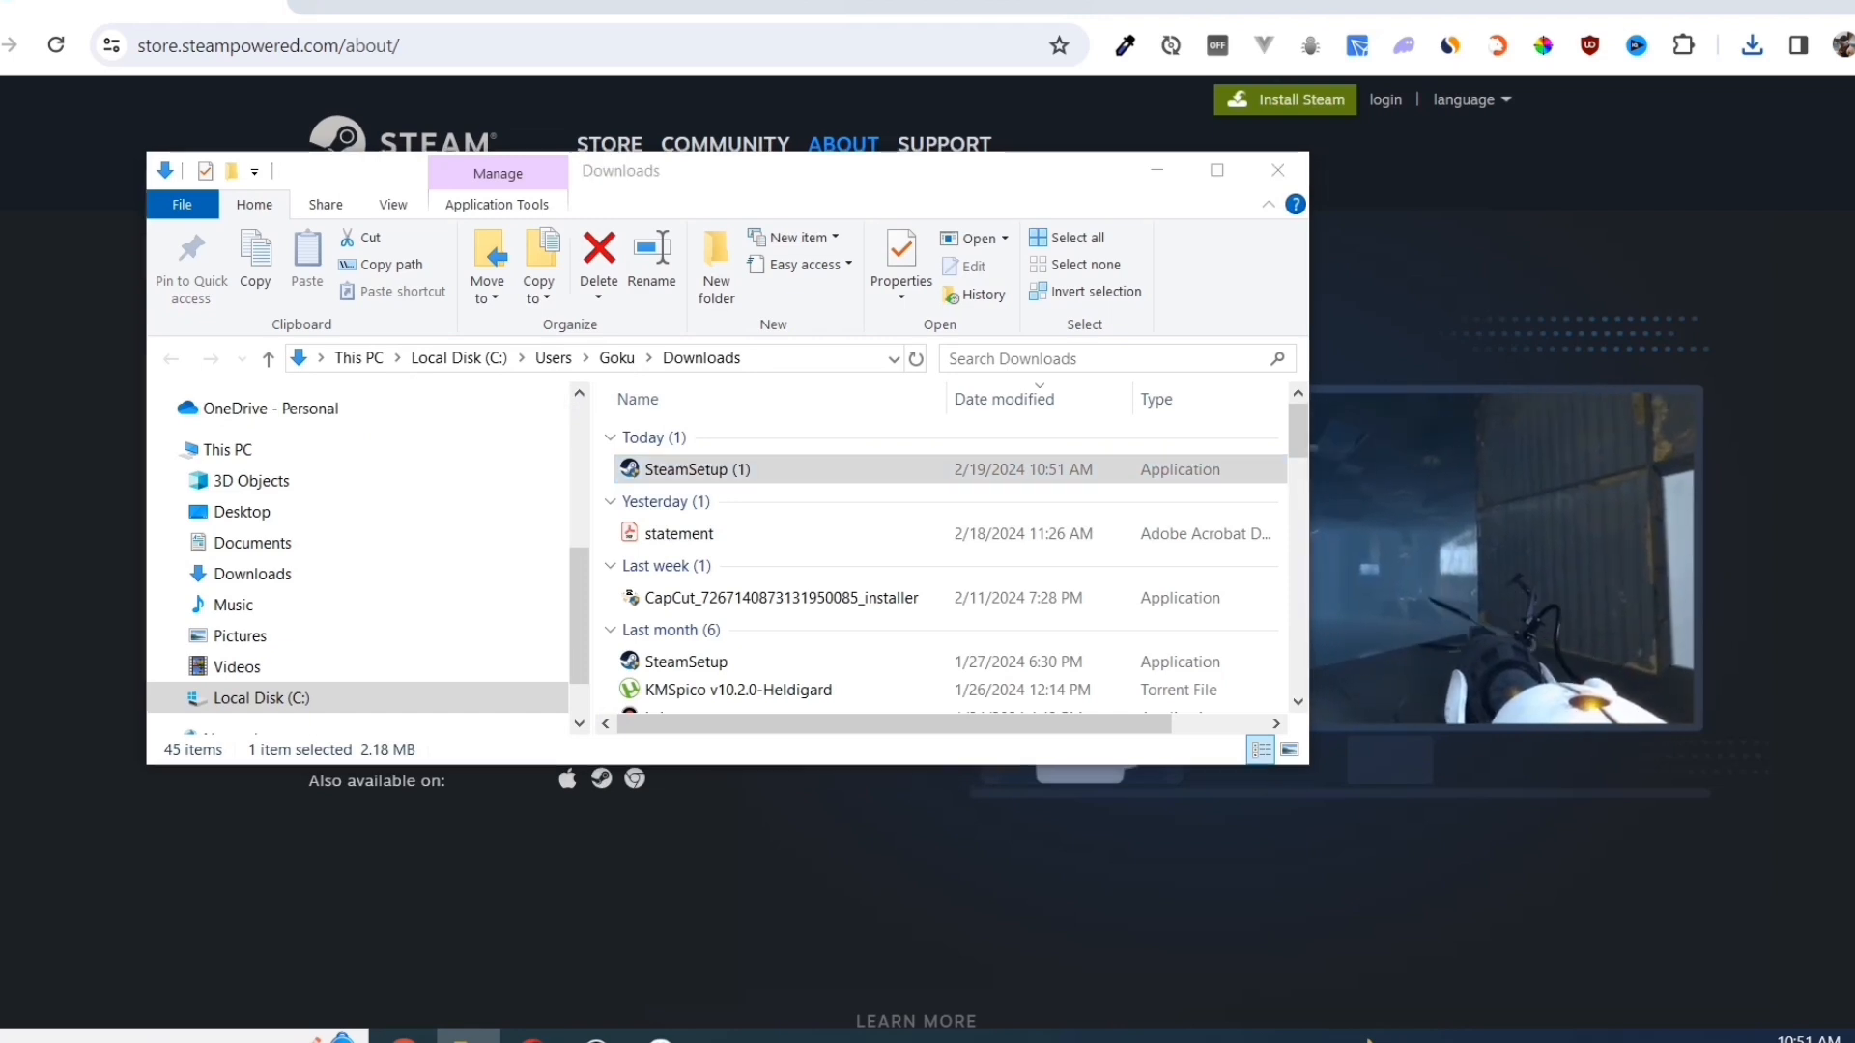
# Step: Run SteamSetup from Downloads and continue with English as the language
pyautogui.doubleClick(694, 470)
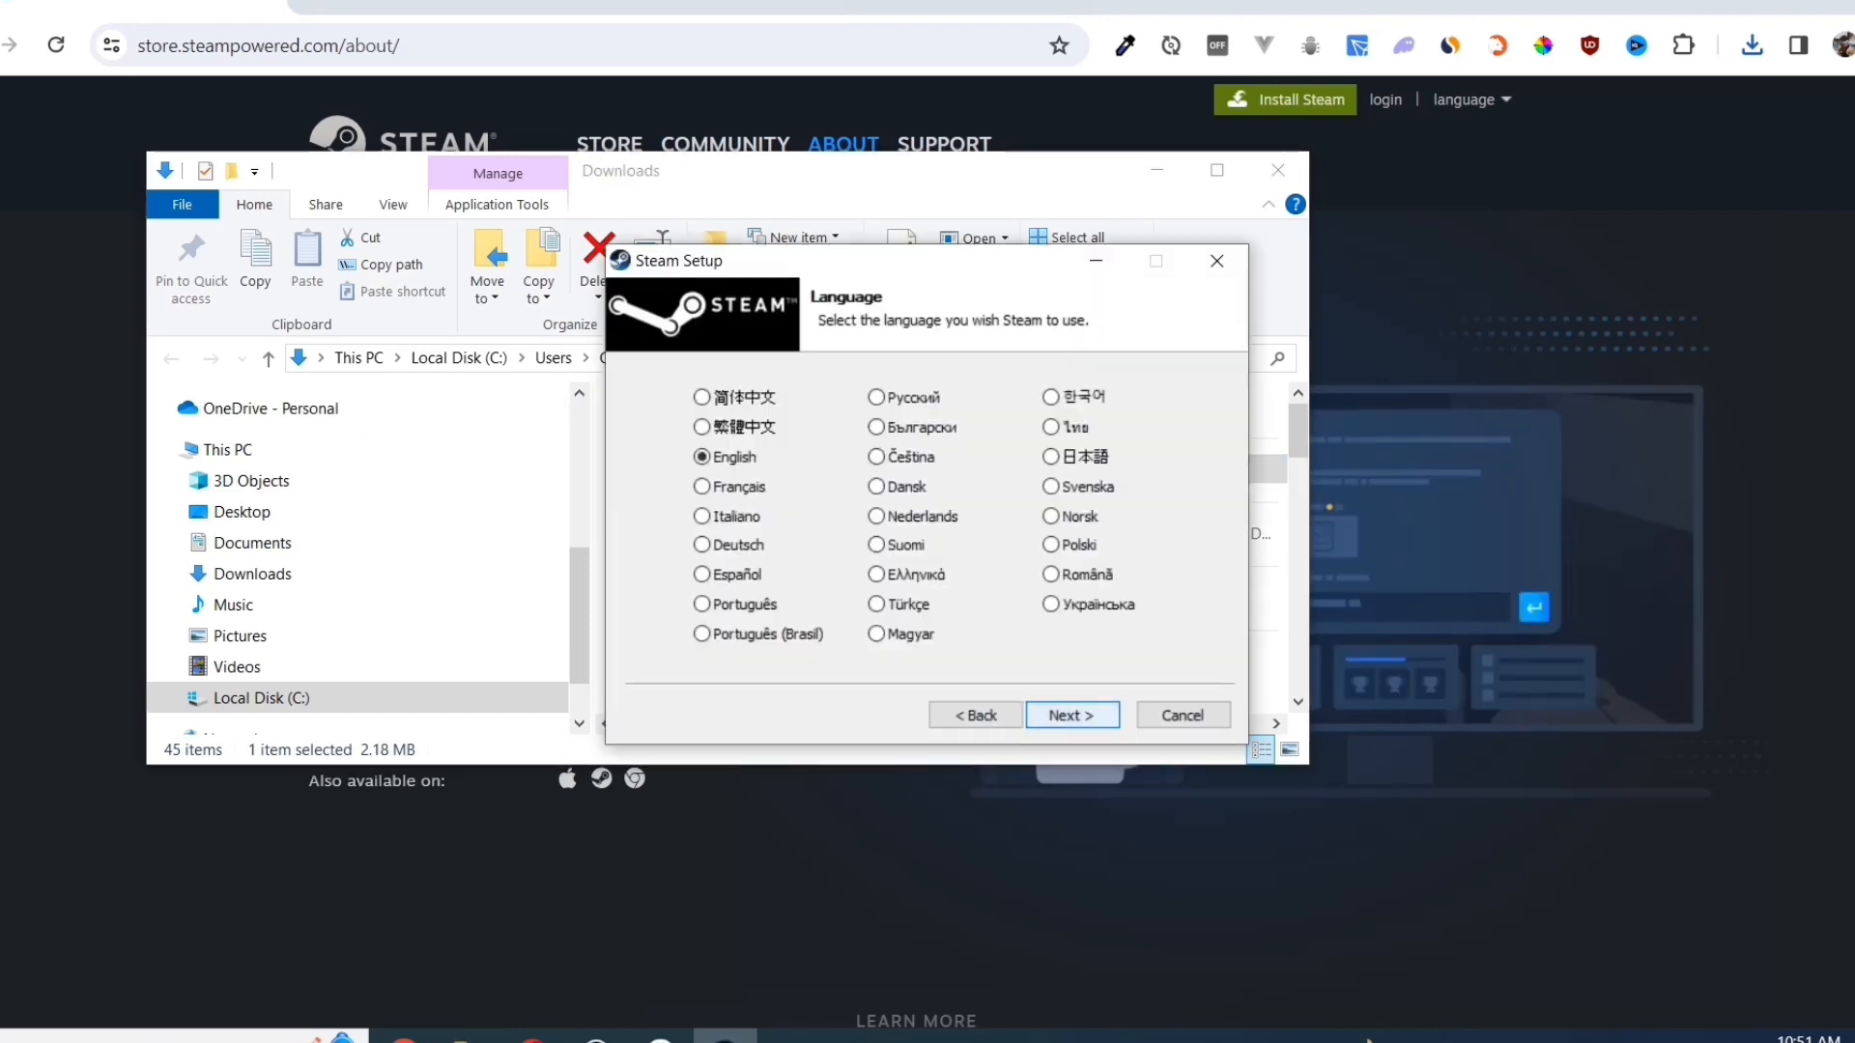
pyautogui.click(1068, 714)
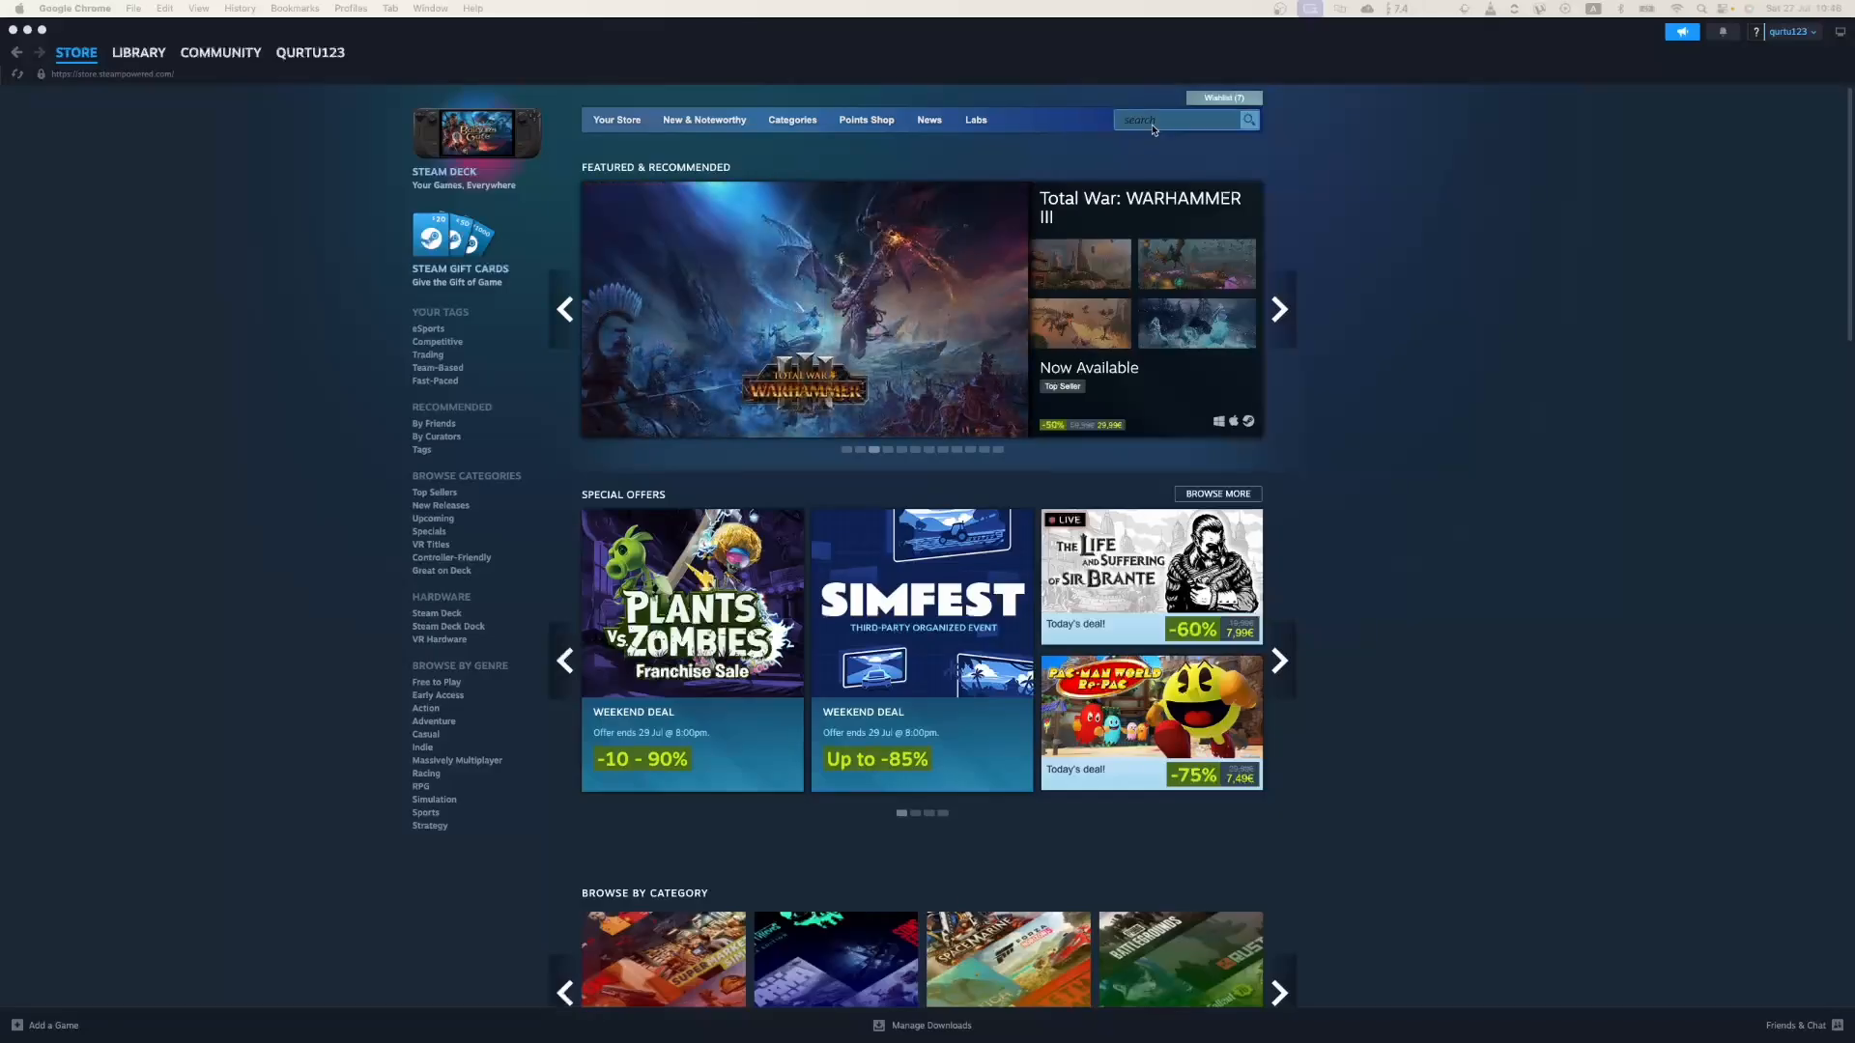
# Step: Find Oxygen Not Included in the store, add it to the cart at 22,99€ and view the cart
pyautogui.write('Oxygen Not Included')
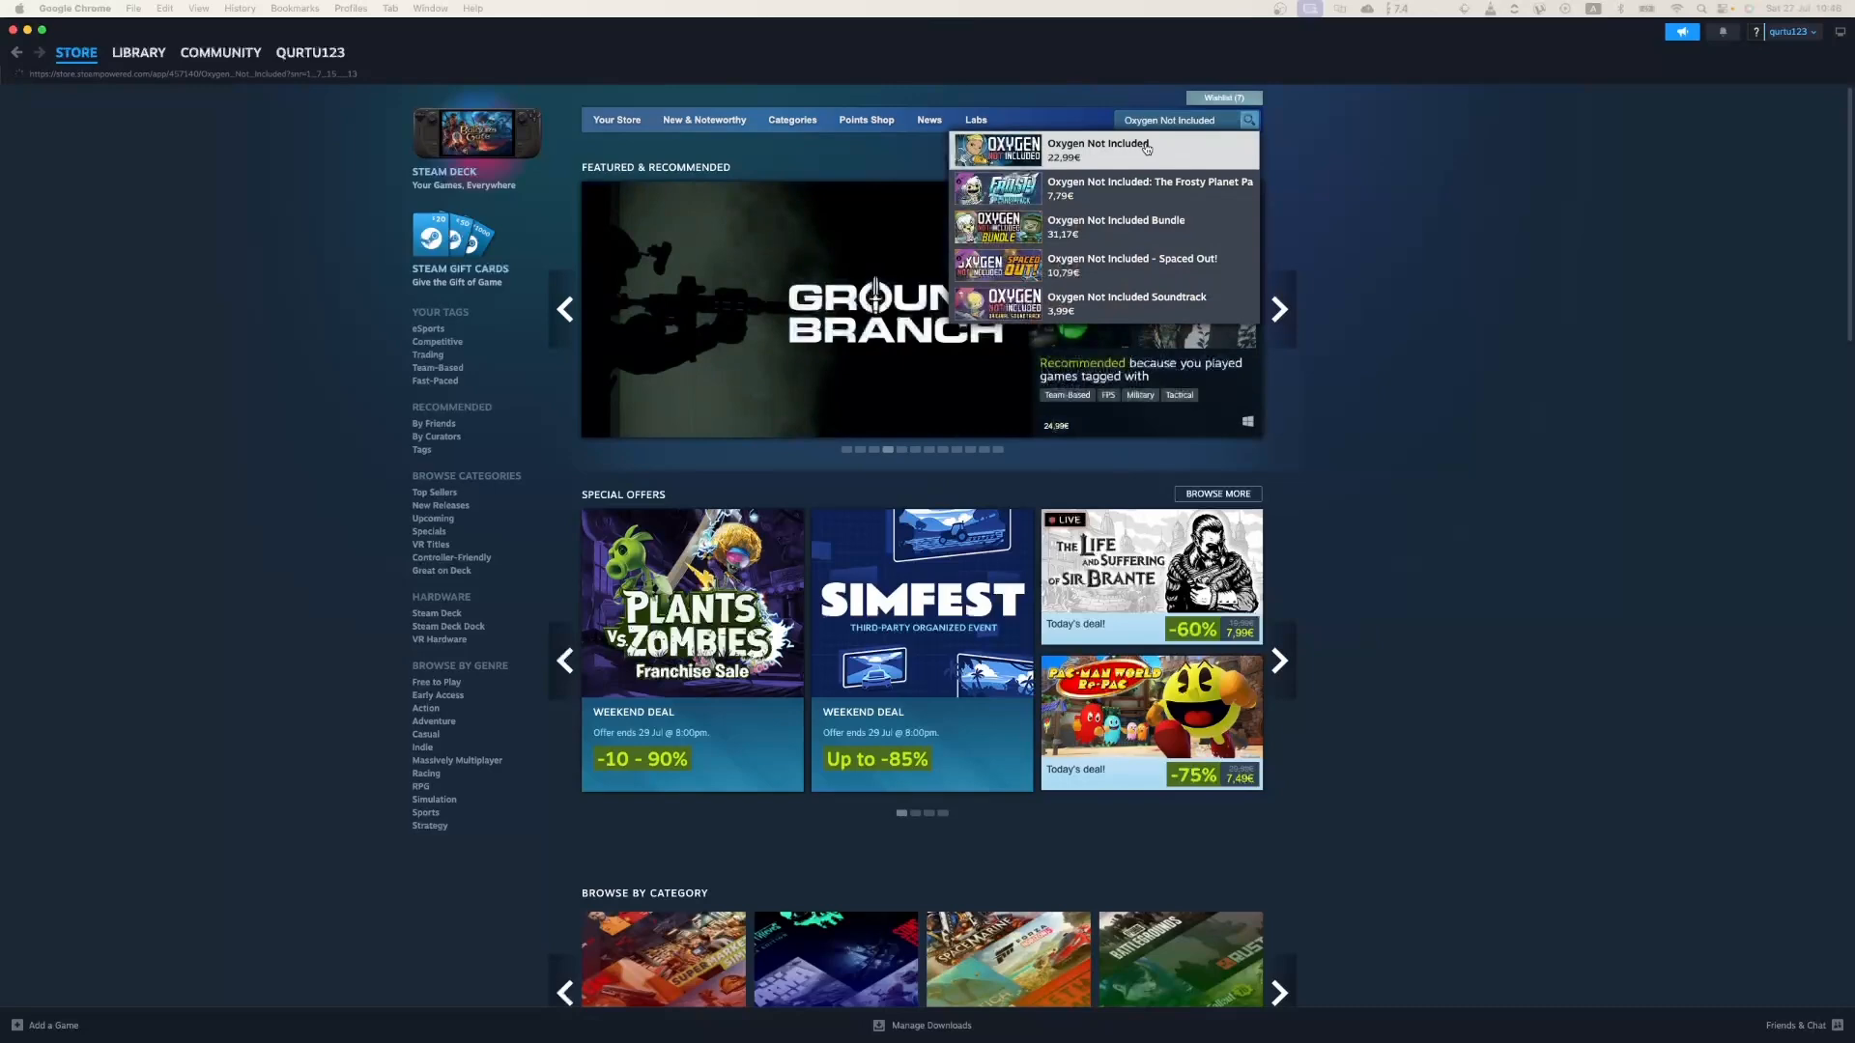
pyautogui.click(1098, 143)
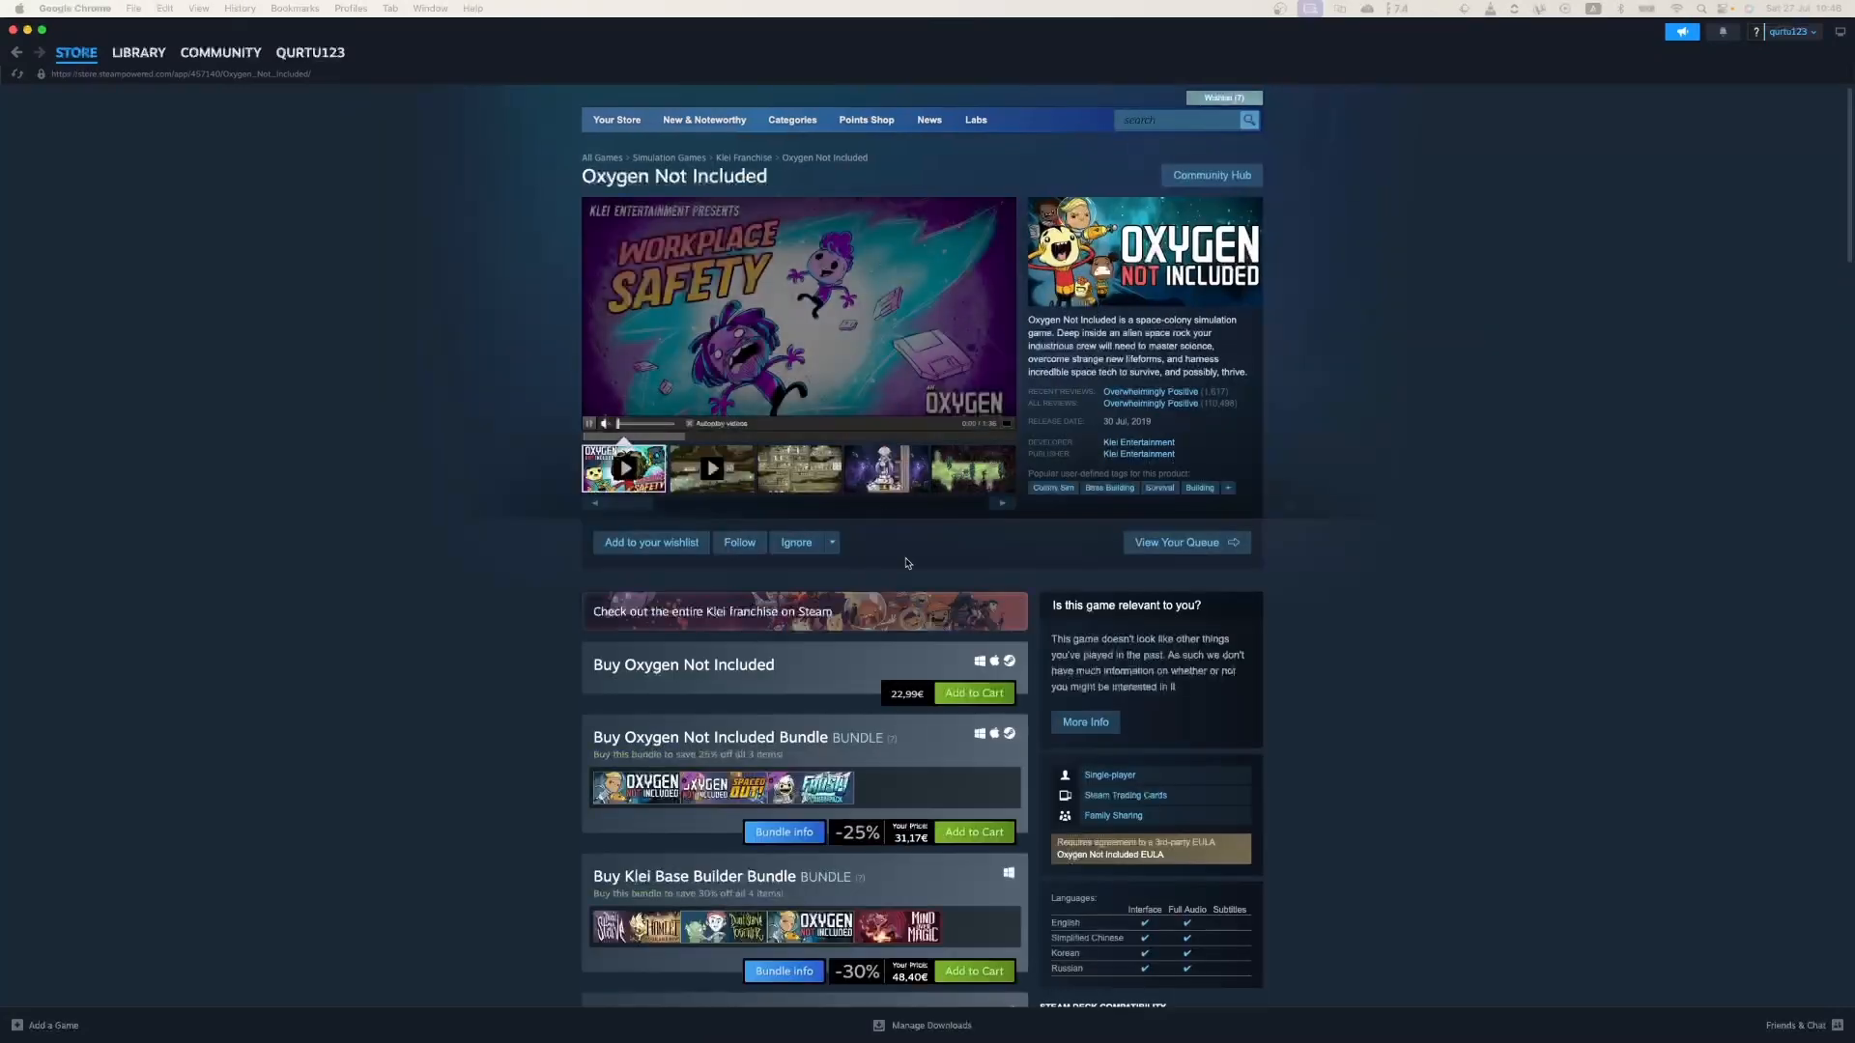
pyautogui.click(973, 692)
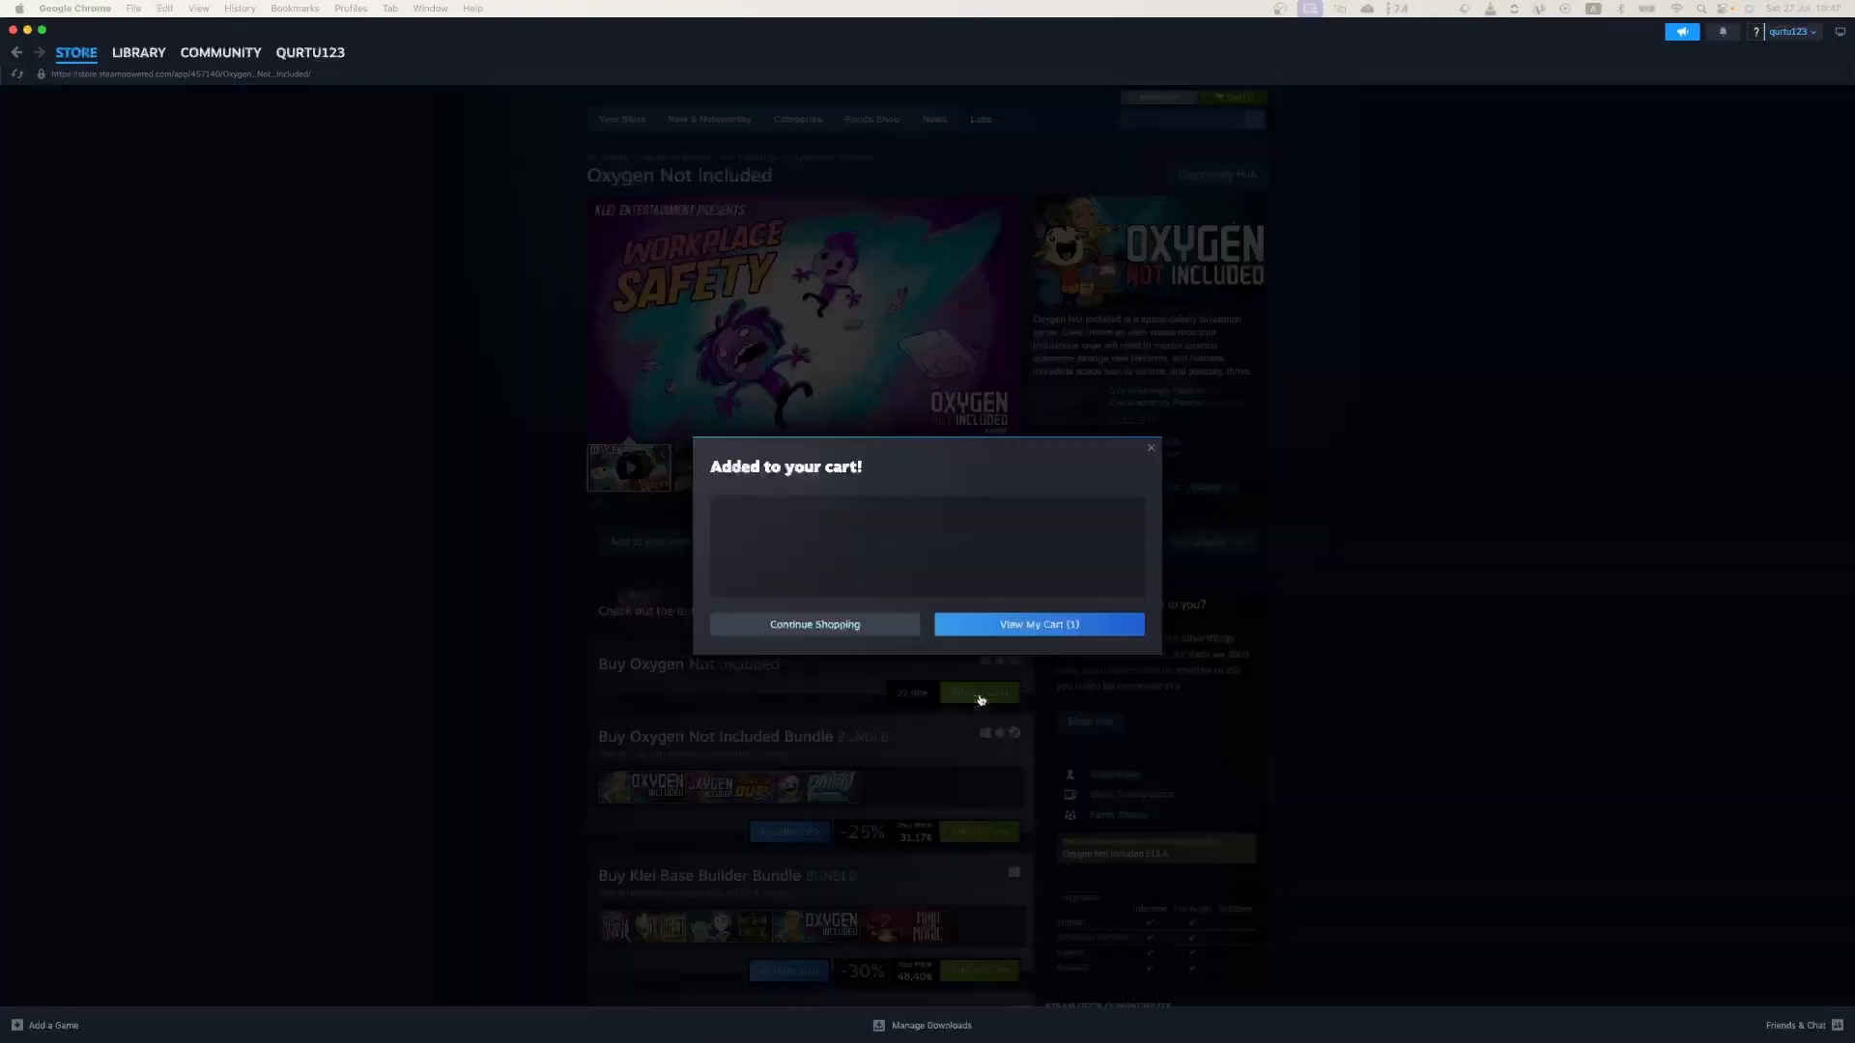
pyautogui.click(1039, 624)
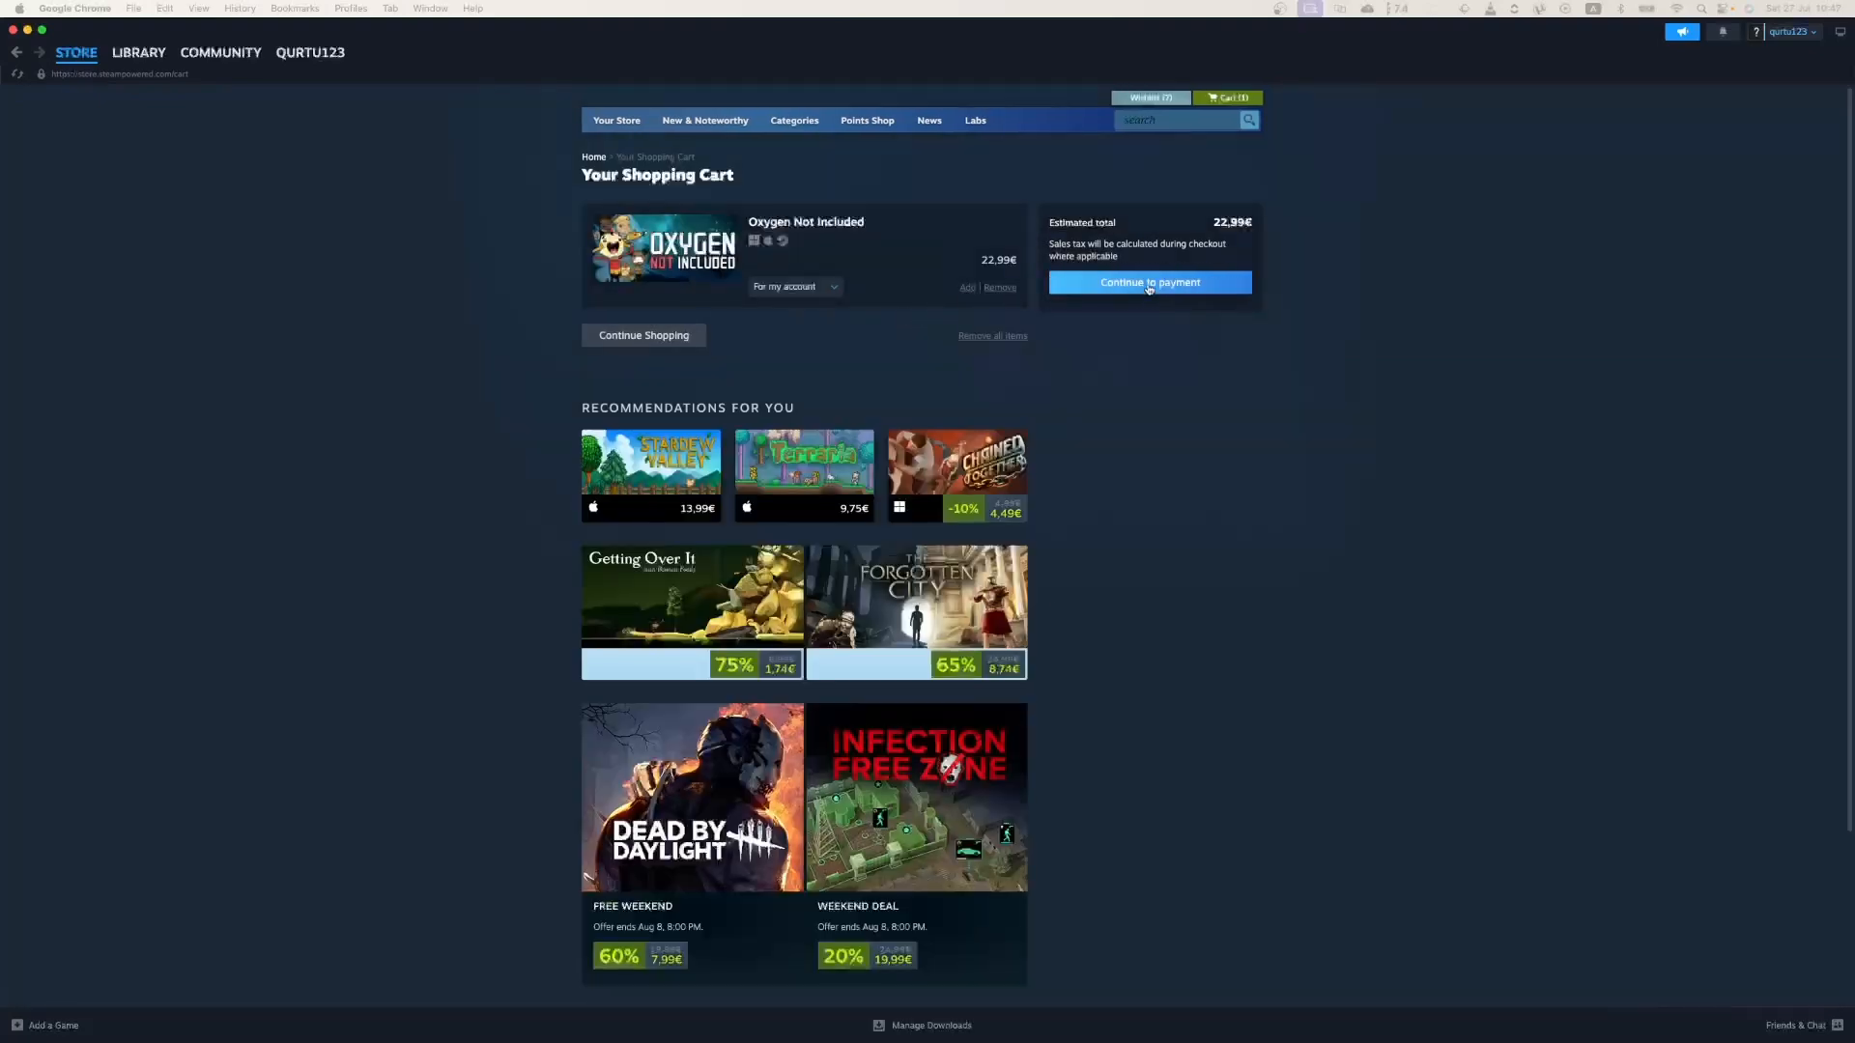
# Step: Continue to payment and try WebMoney then Visa as the payment method, reaching the card expiration year
pyautogui.click(1148, 282)
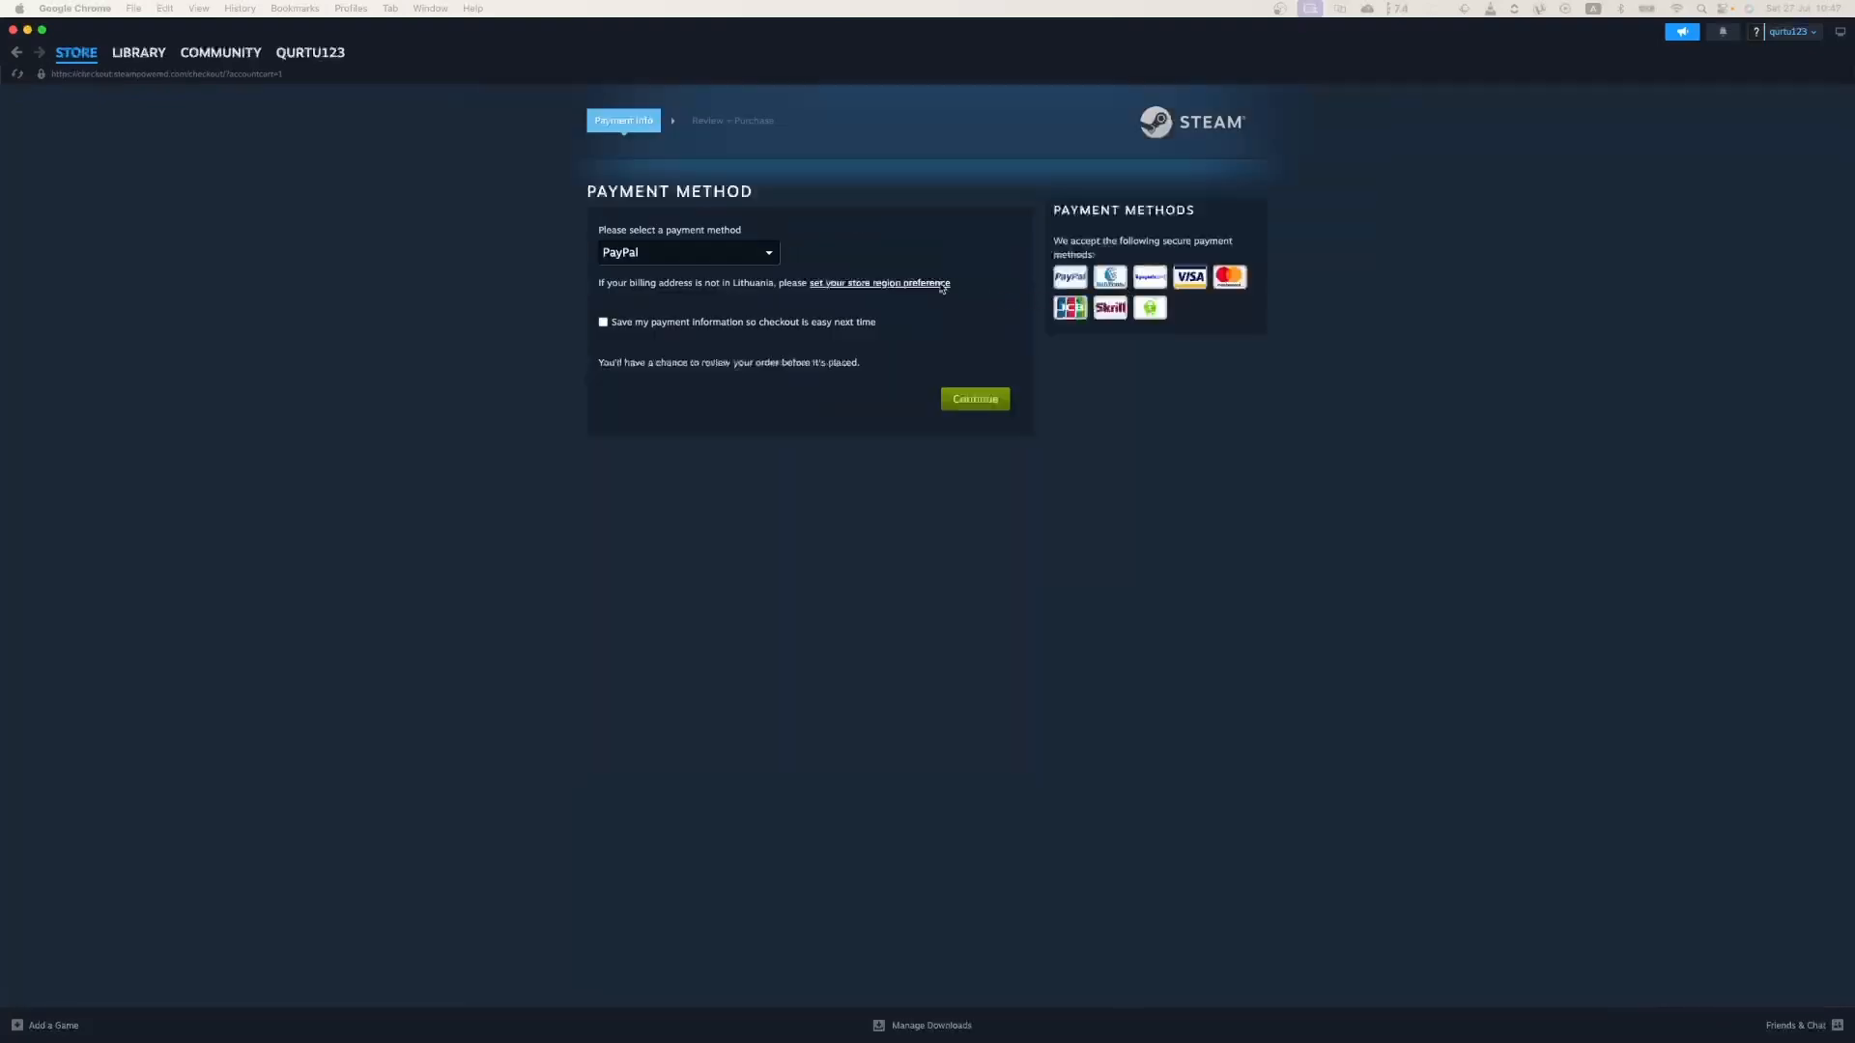
pyautogui.click(685, 251)
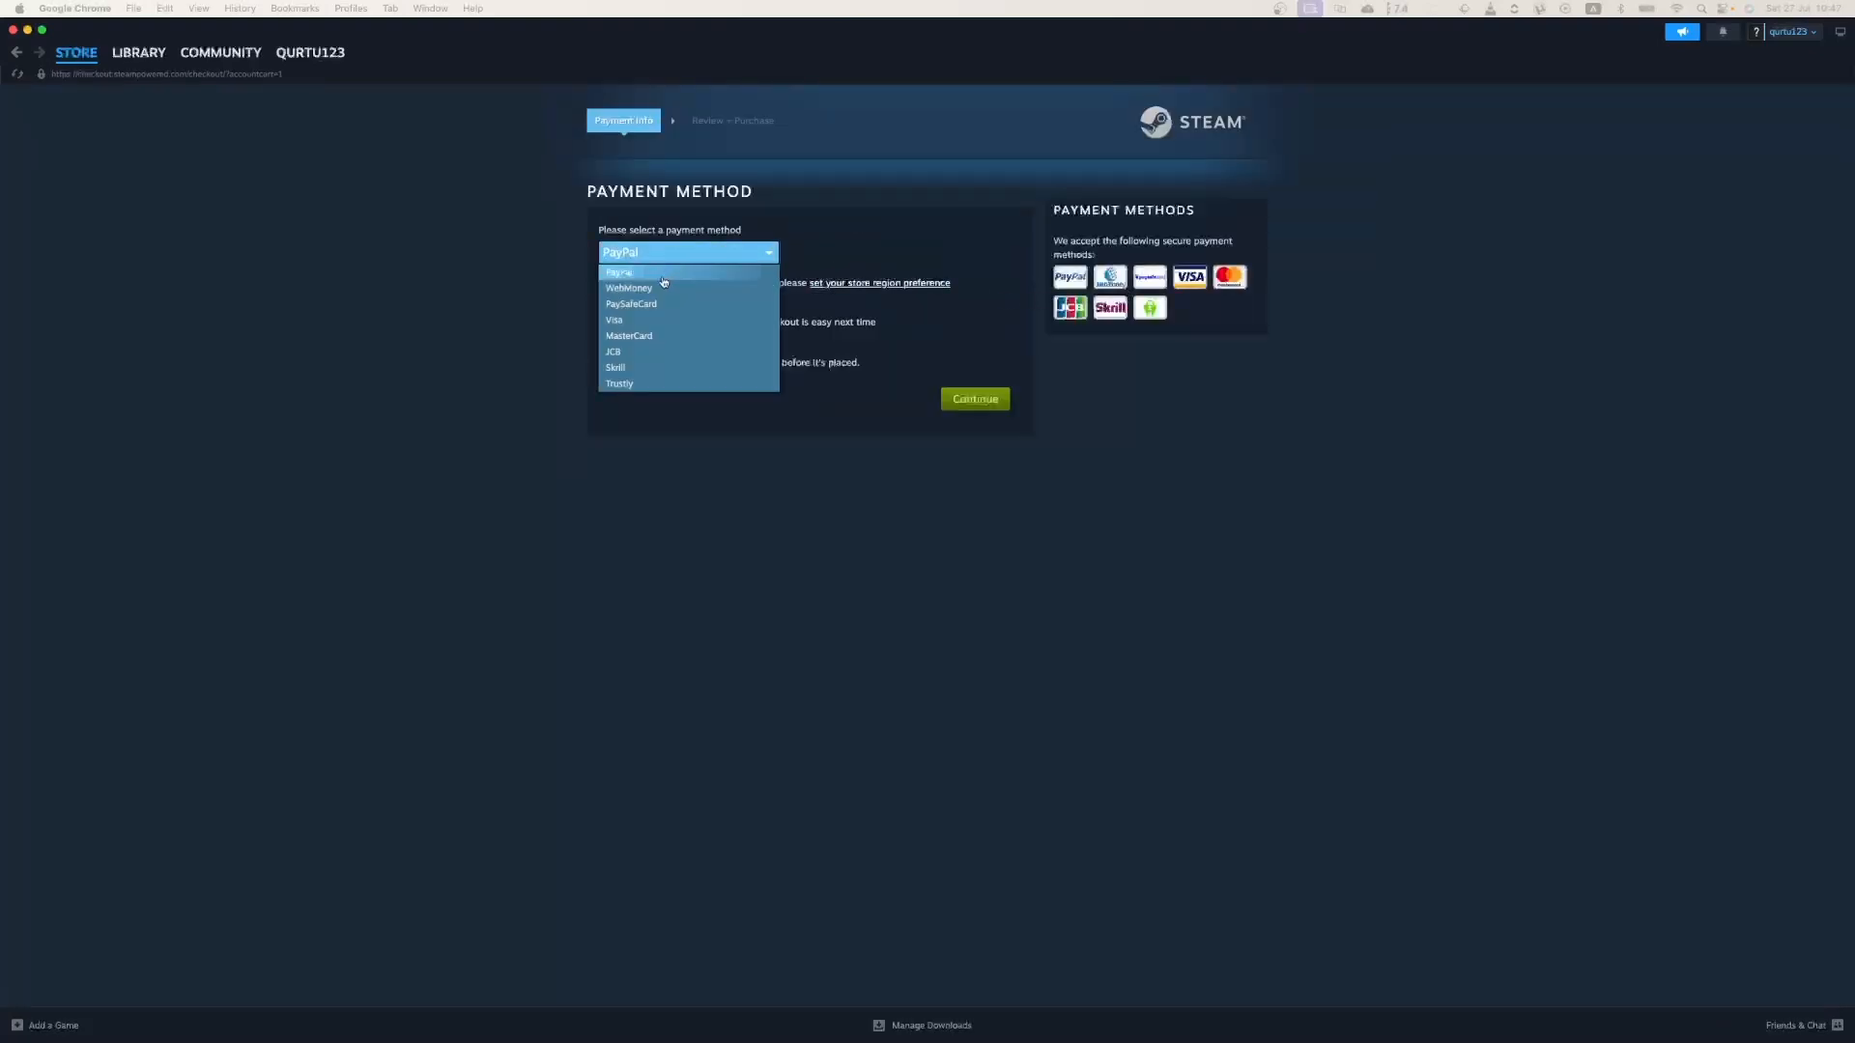
pyautogui.click(628, 288)
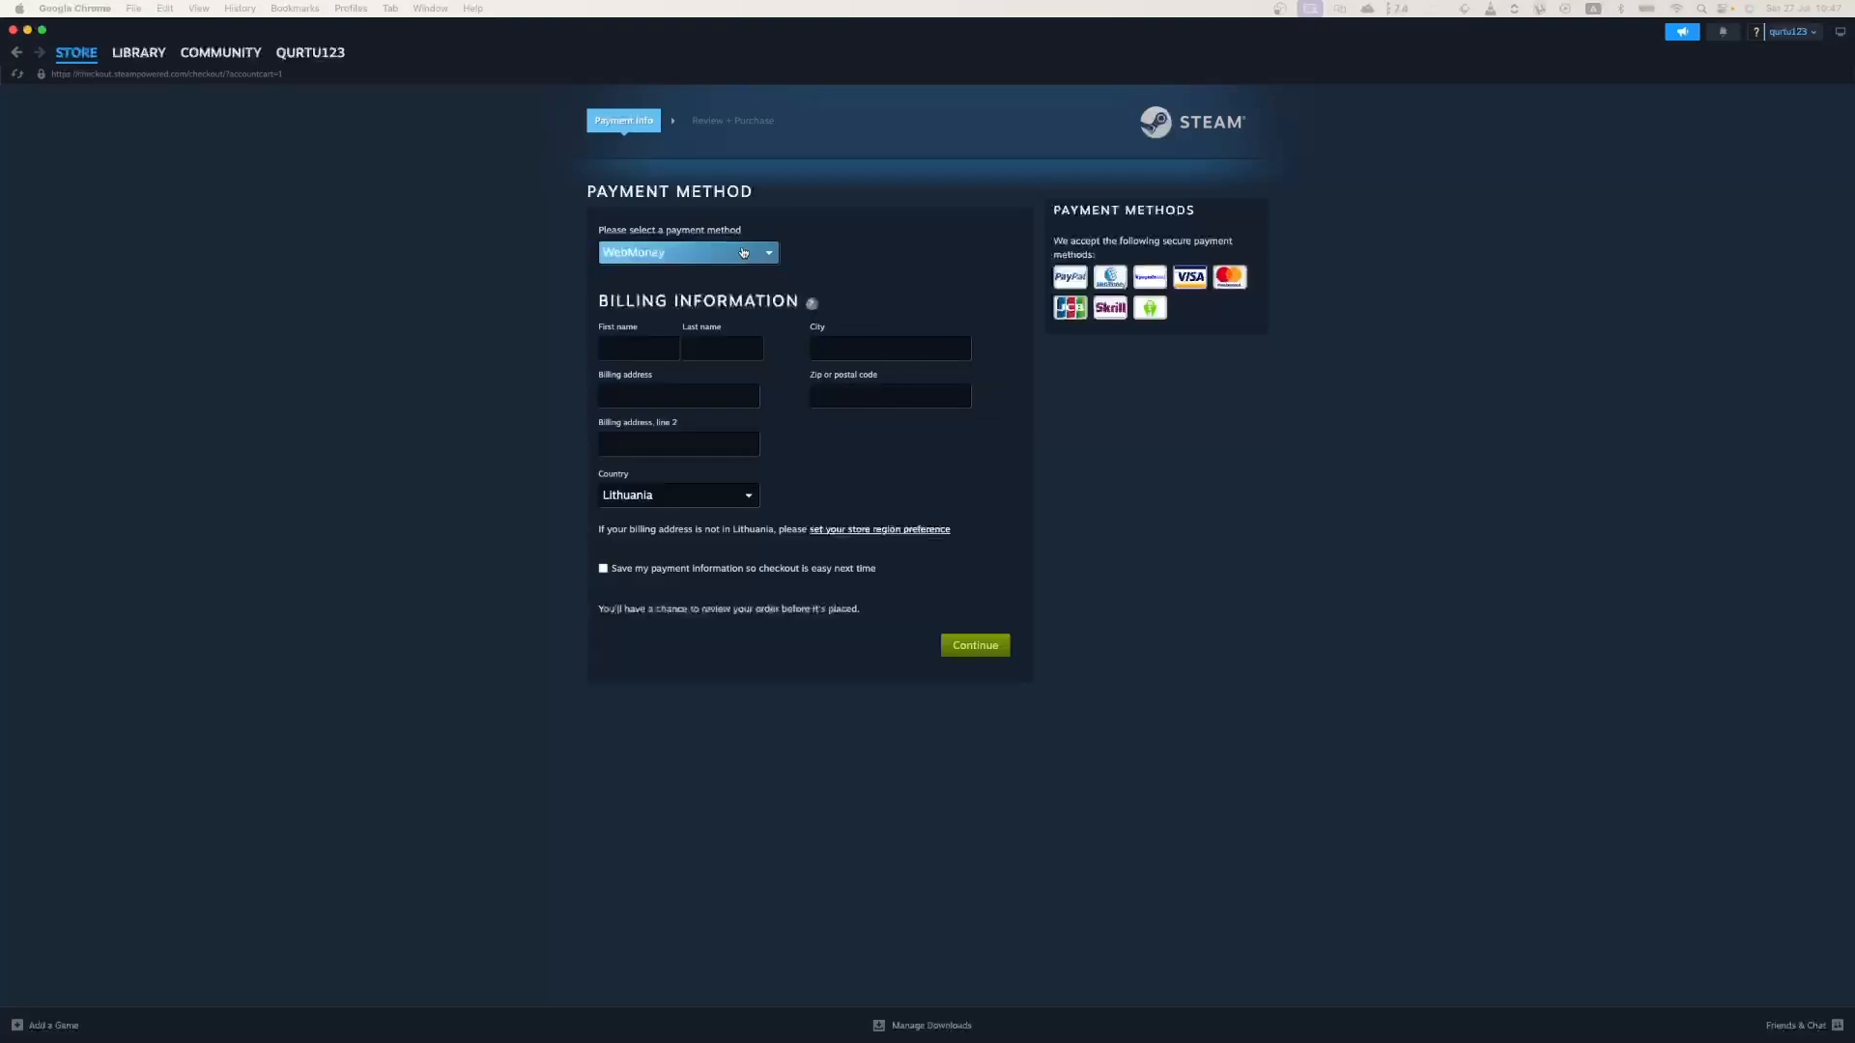
pyautogui.click(689, 252)
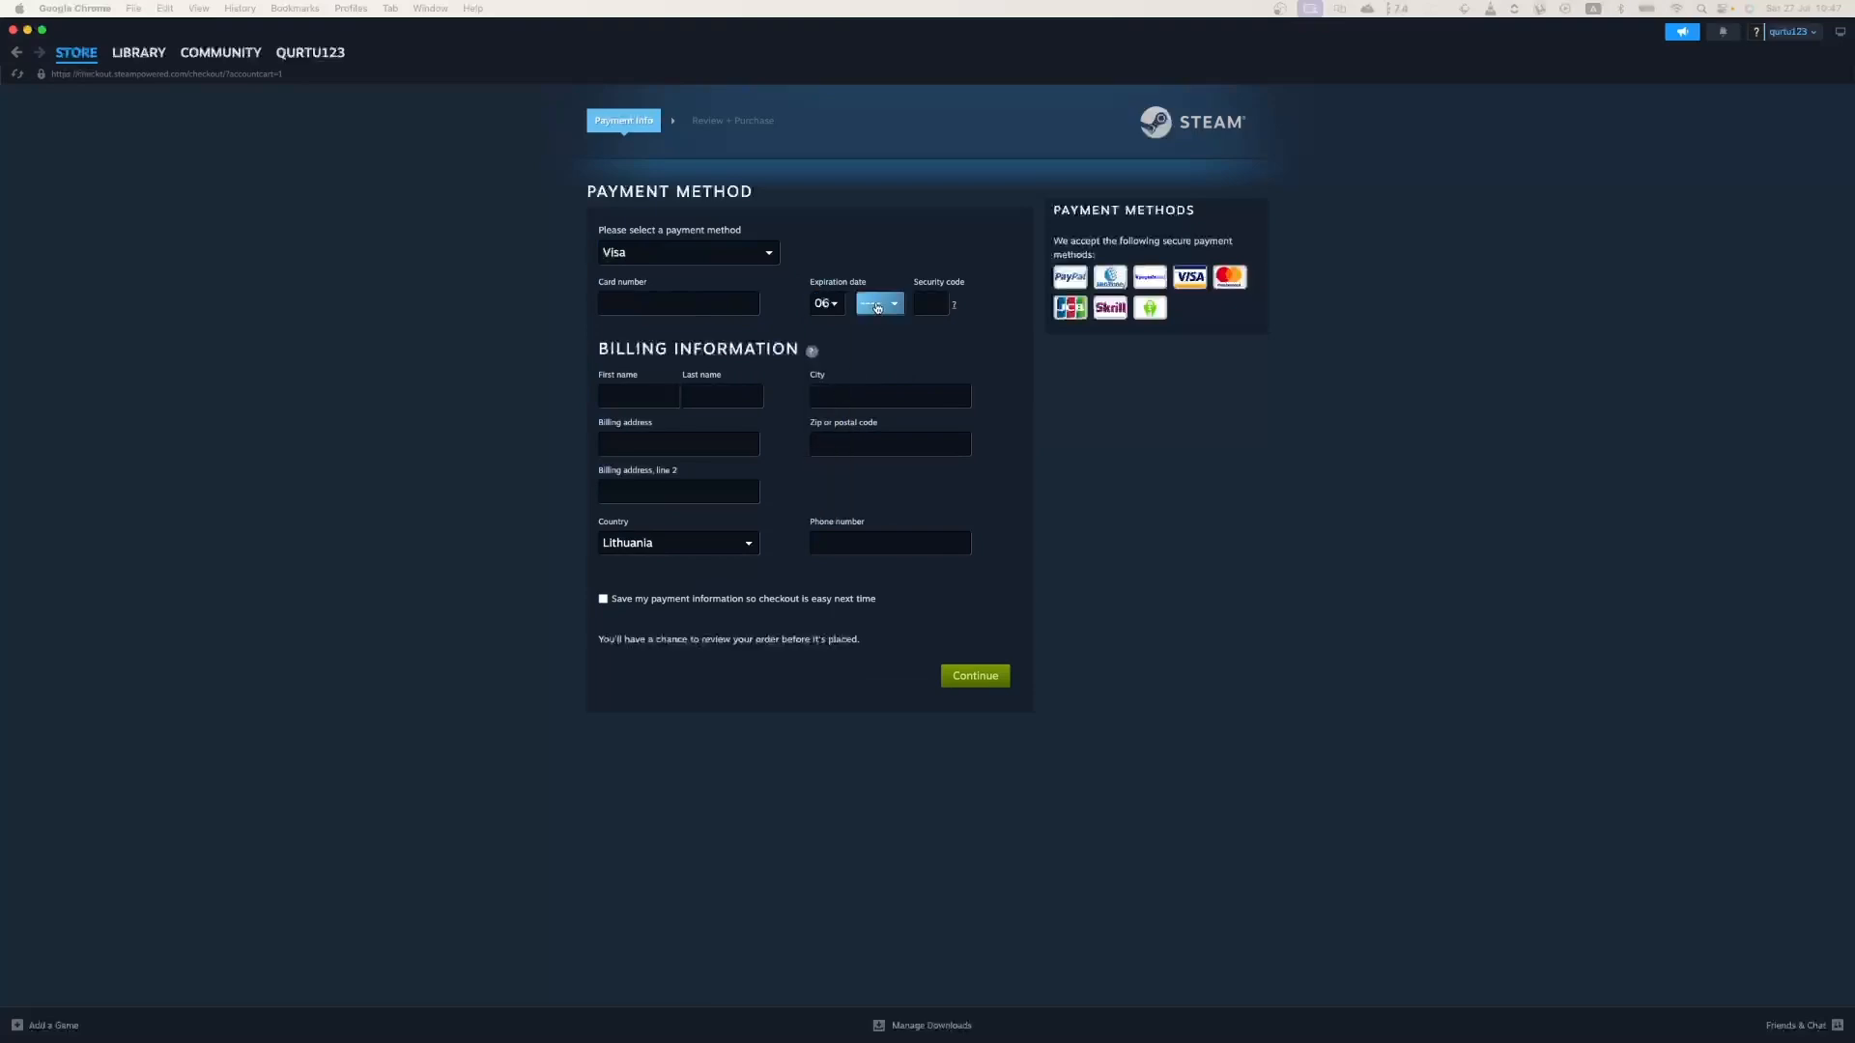
pyautogui.click(686, 251)
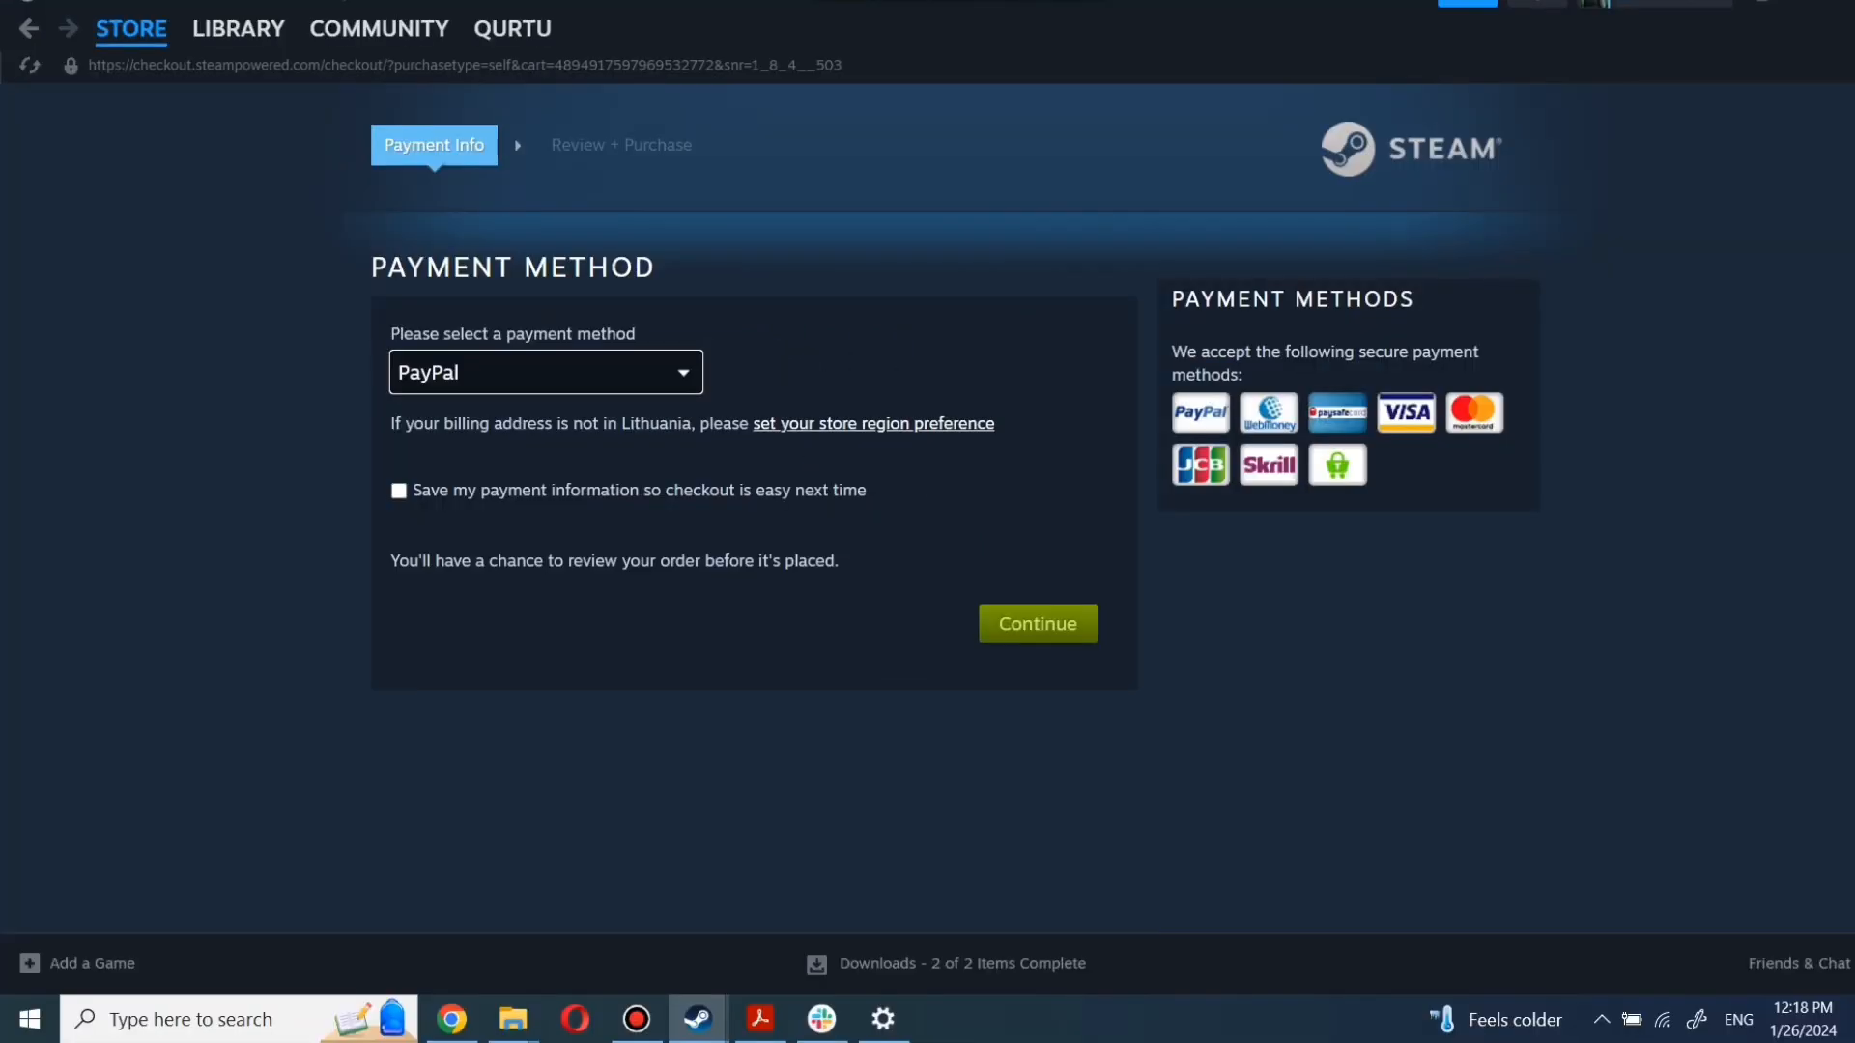
# Step: Go to the library home and clear a 'game name' search of the game list
pyautogui.click(236, 29)
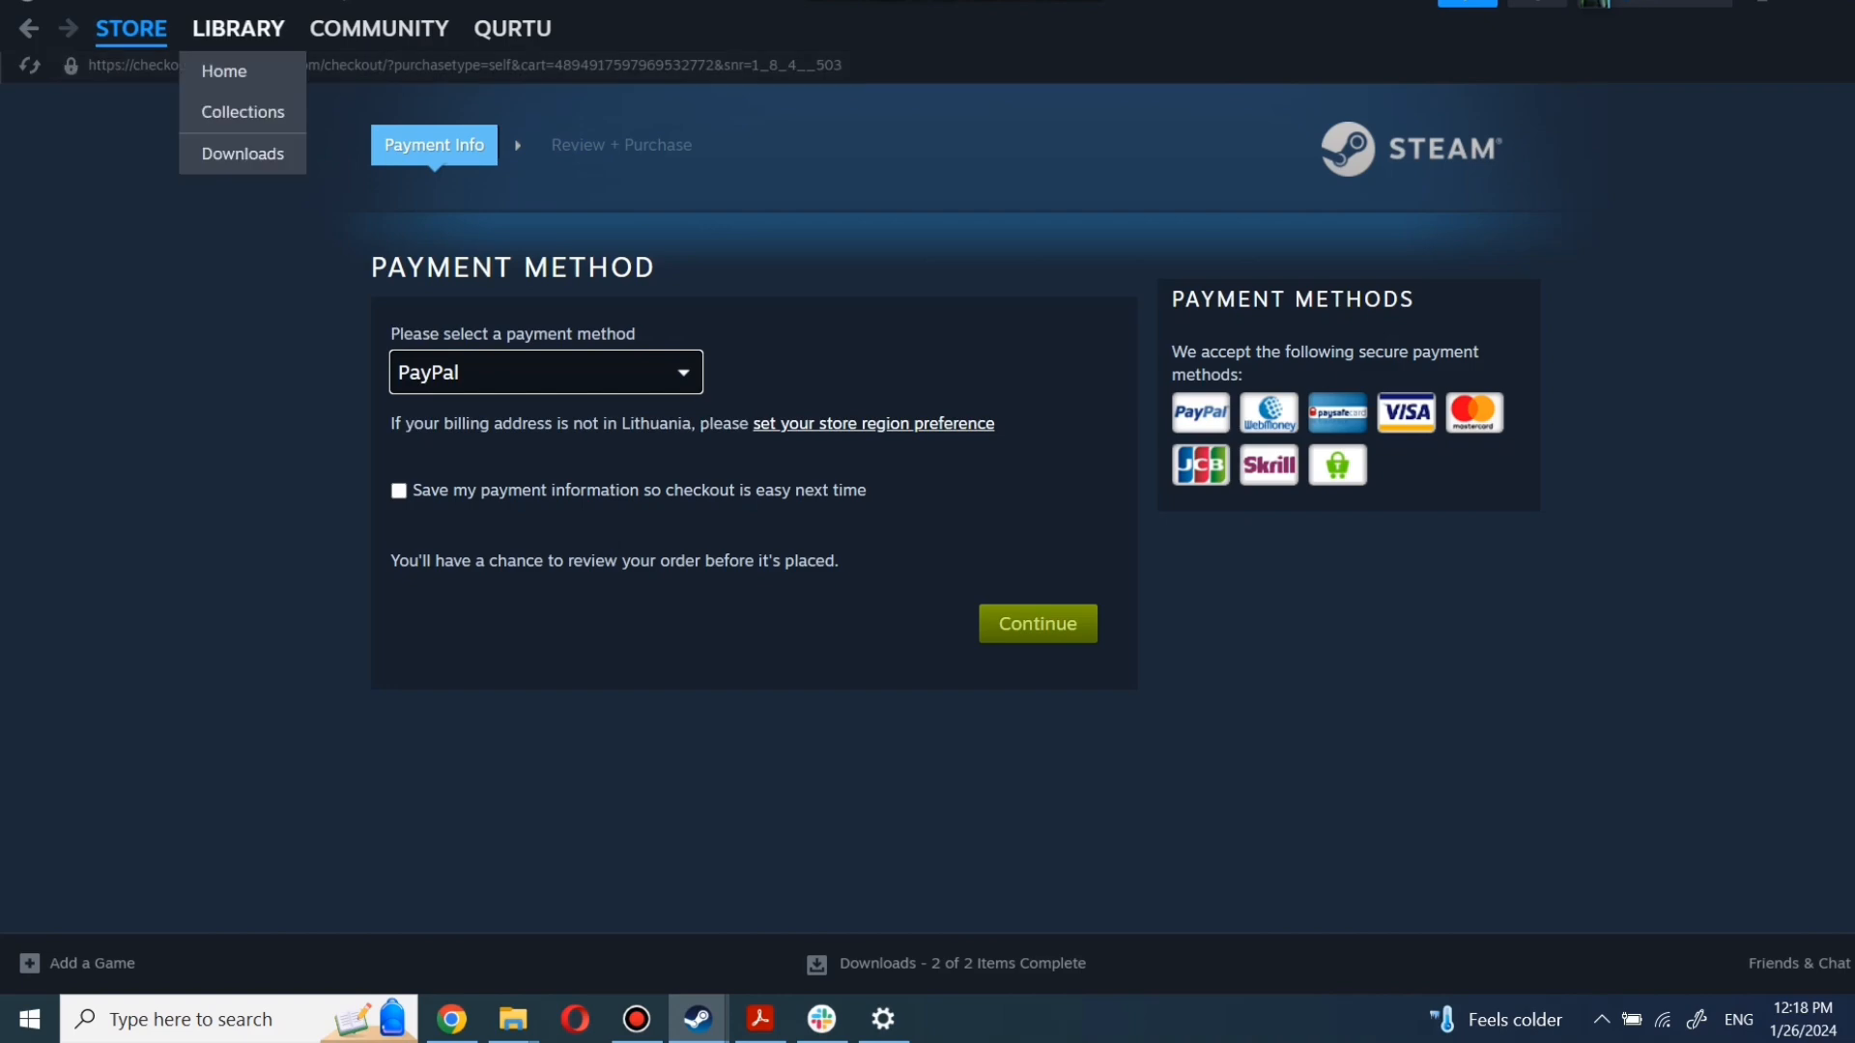
pyautogui.click(236, 29)
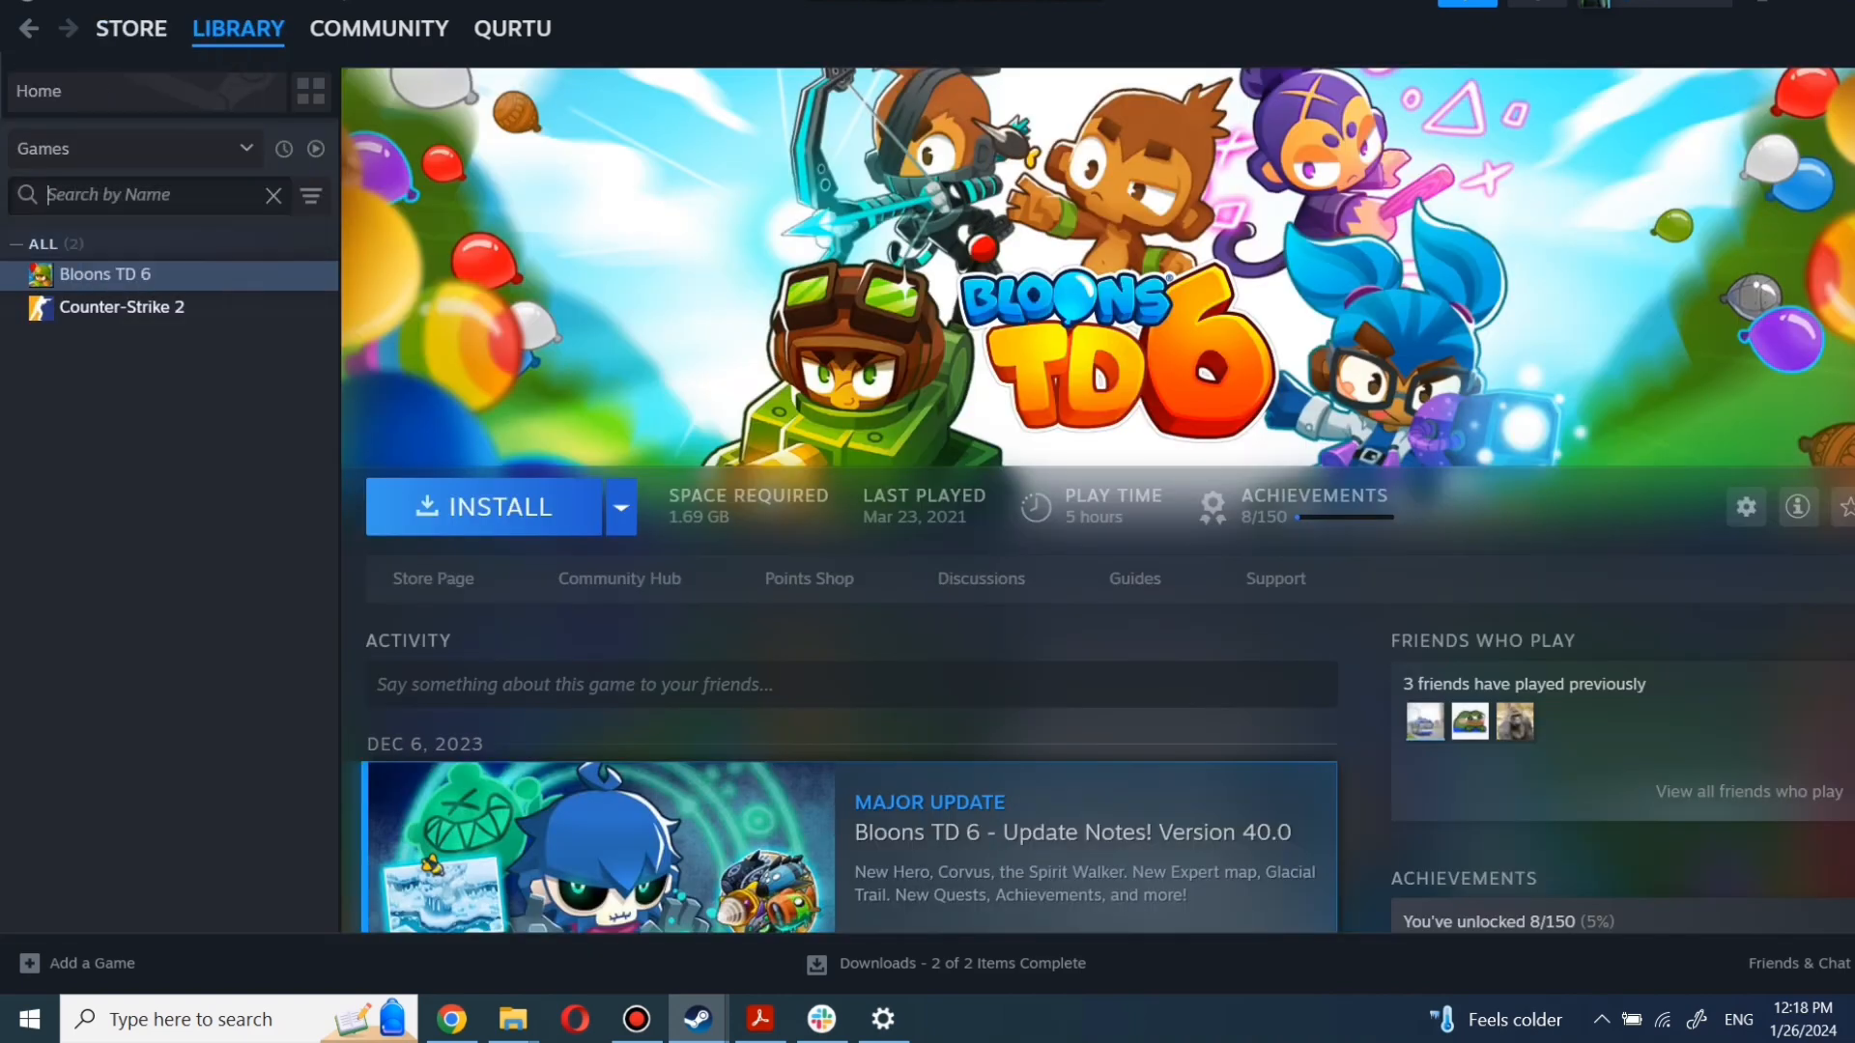
pyautogui.write('game name')
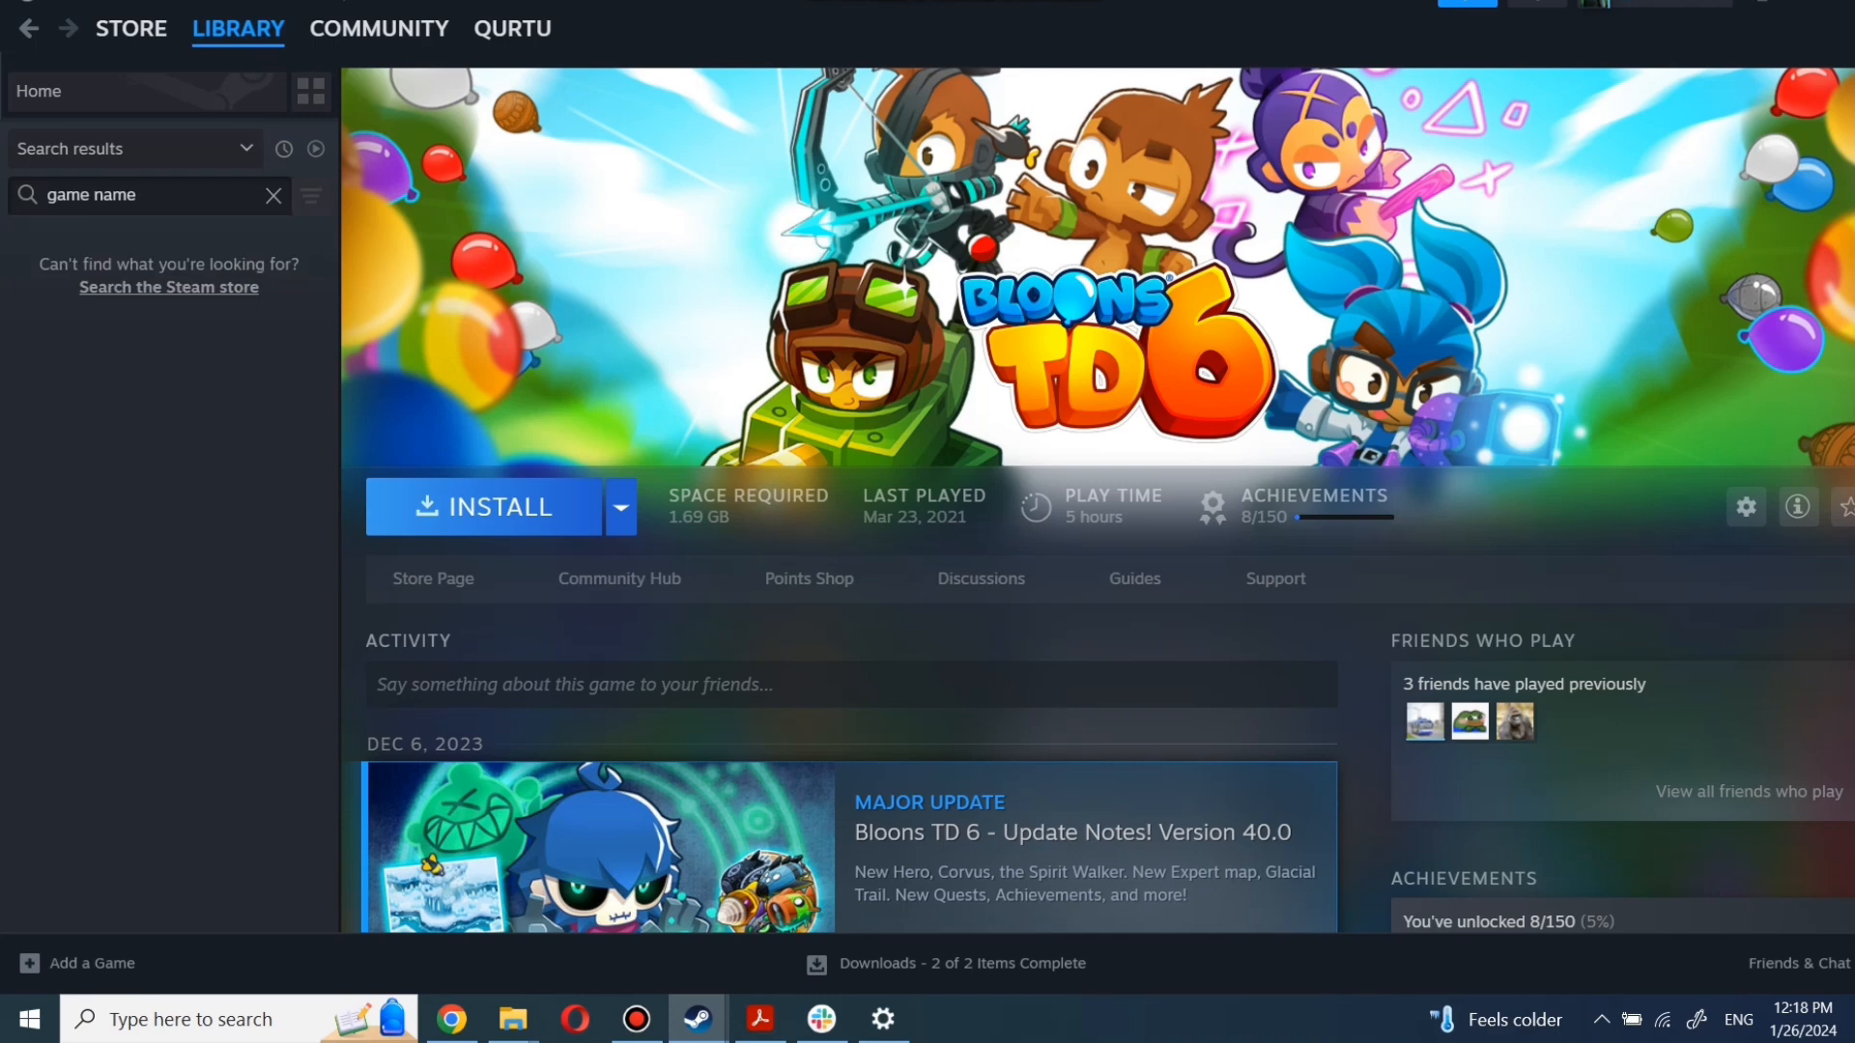
pyautogui.click(273, 193)
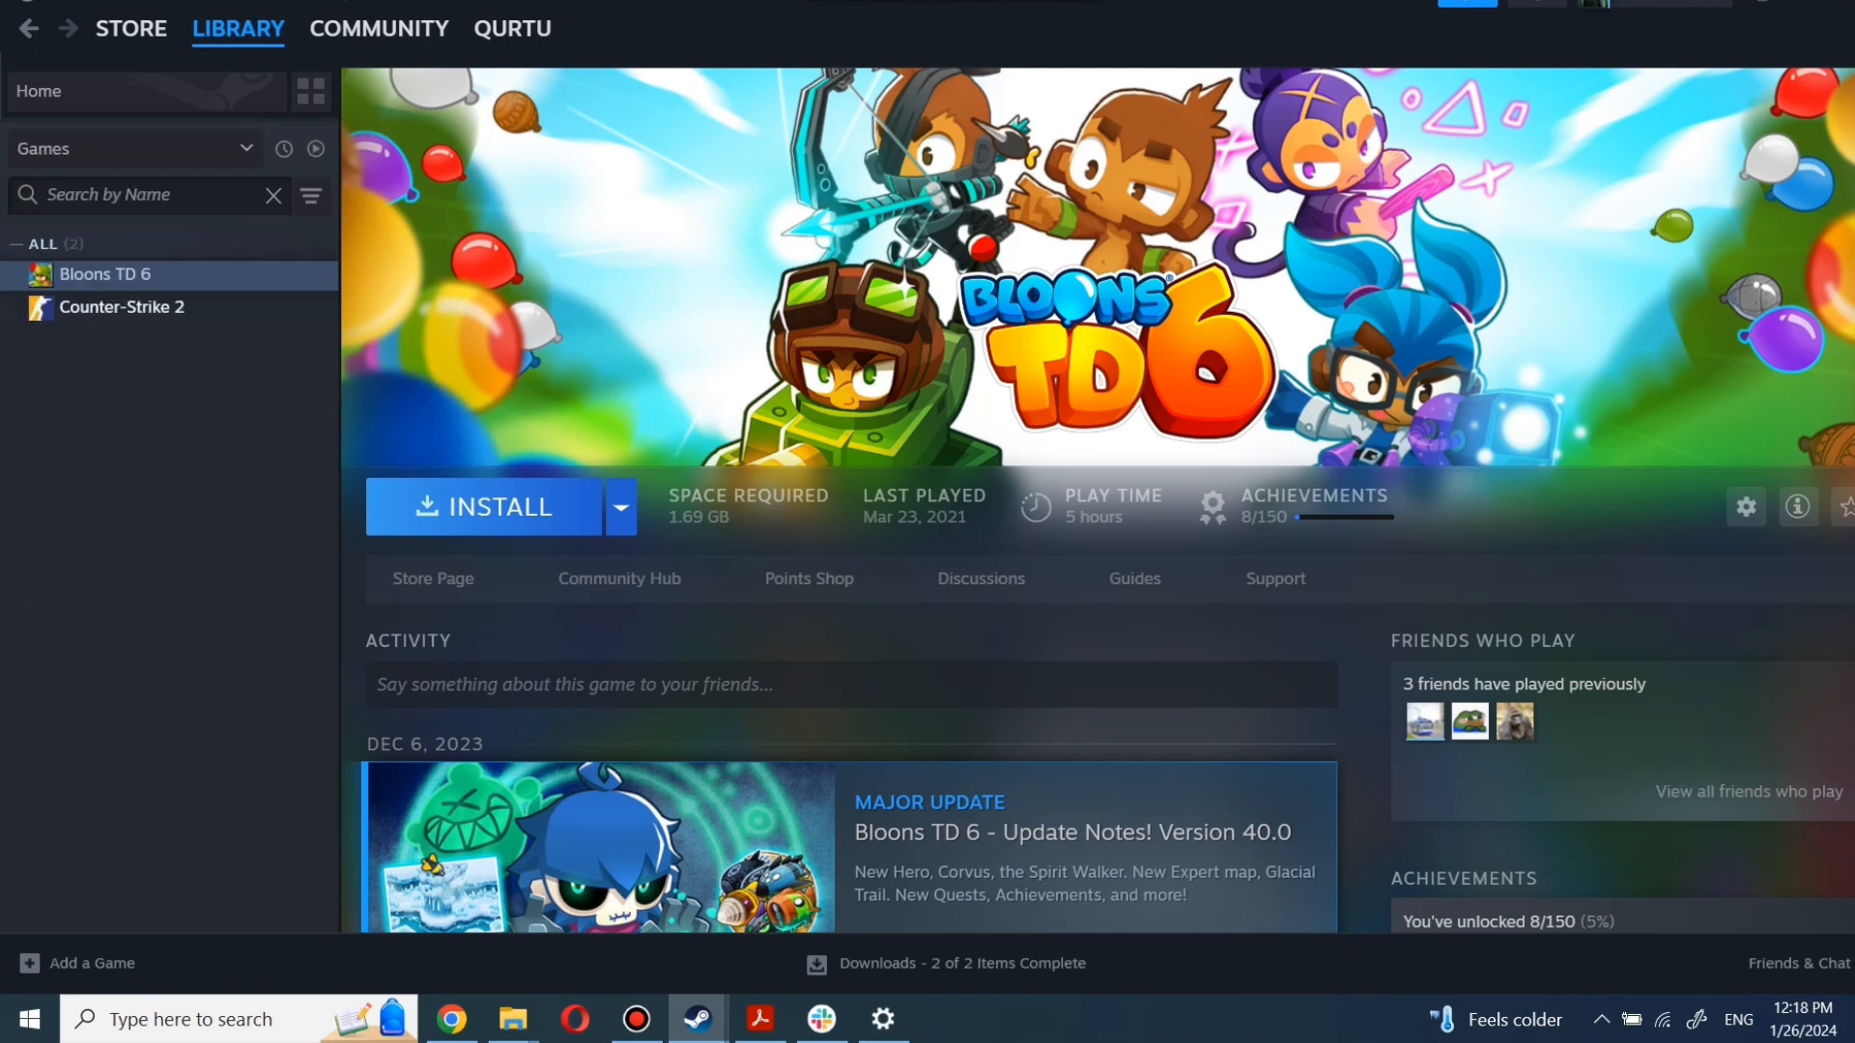
# Step: View the Counter-Strike 2 page, then return to Bloons TD 6's page
pyautogui.click(122, 307)
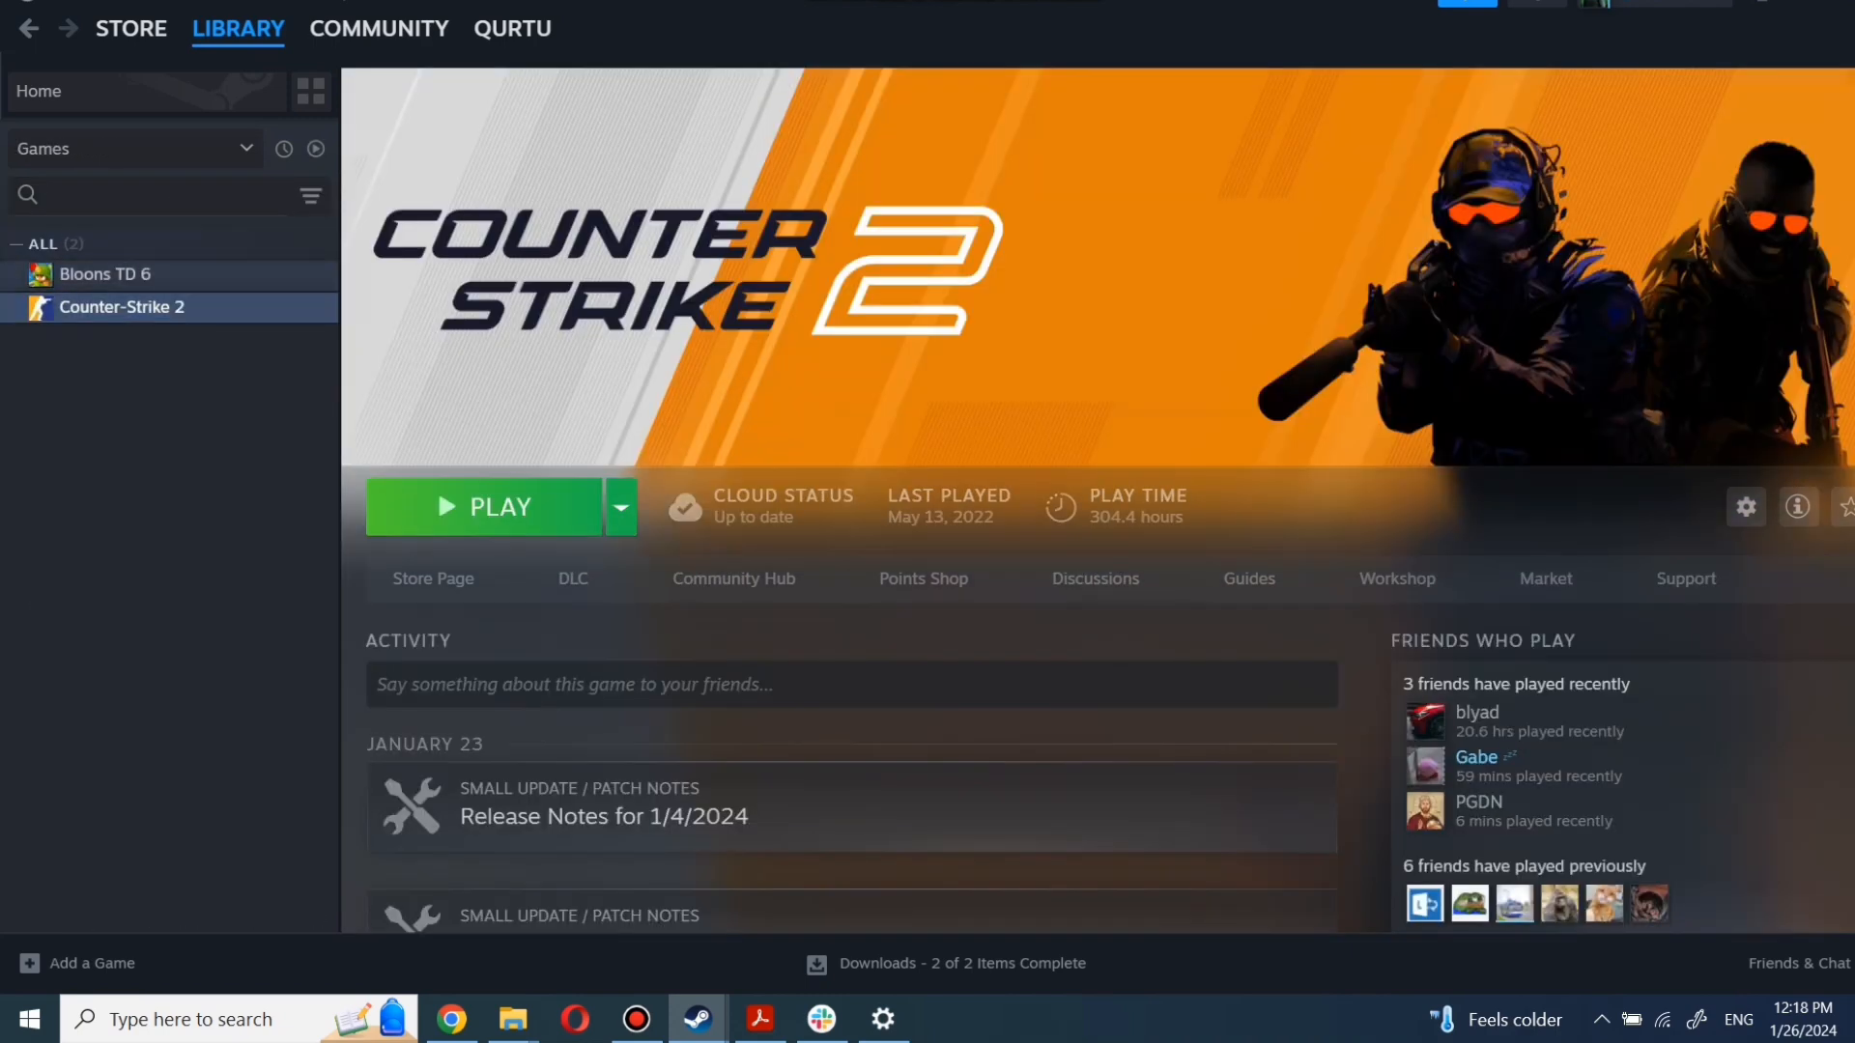
pyautogui.click(106, 273)
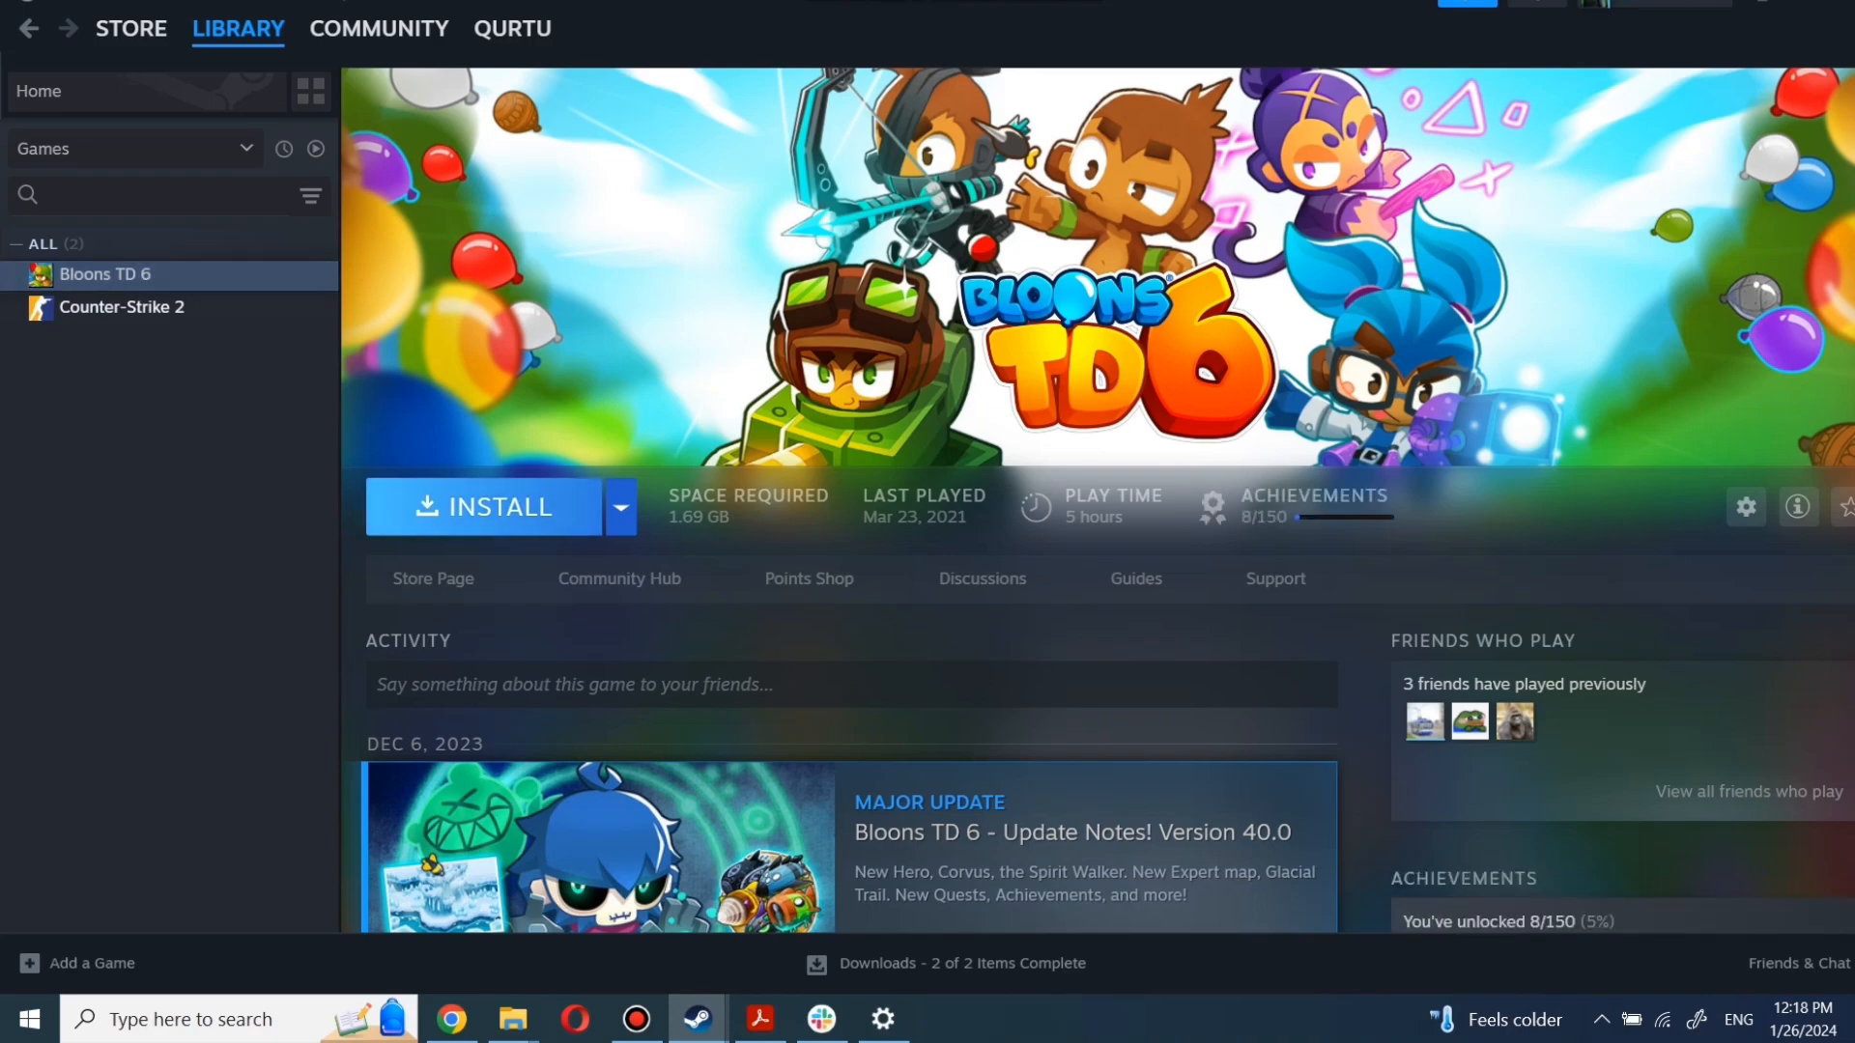
# Step: Install Bloons TD 6 to the local drive and launch it once downloaded
pyautogui.click(479, 507)
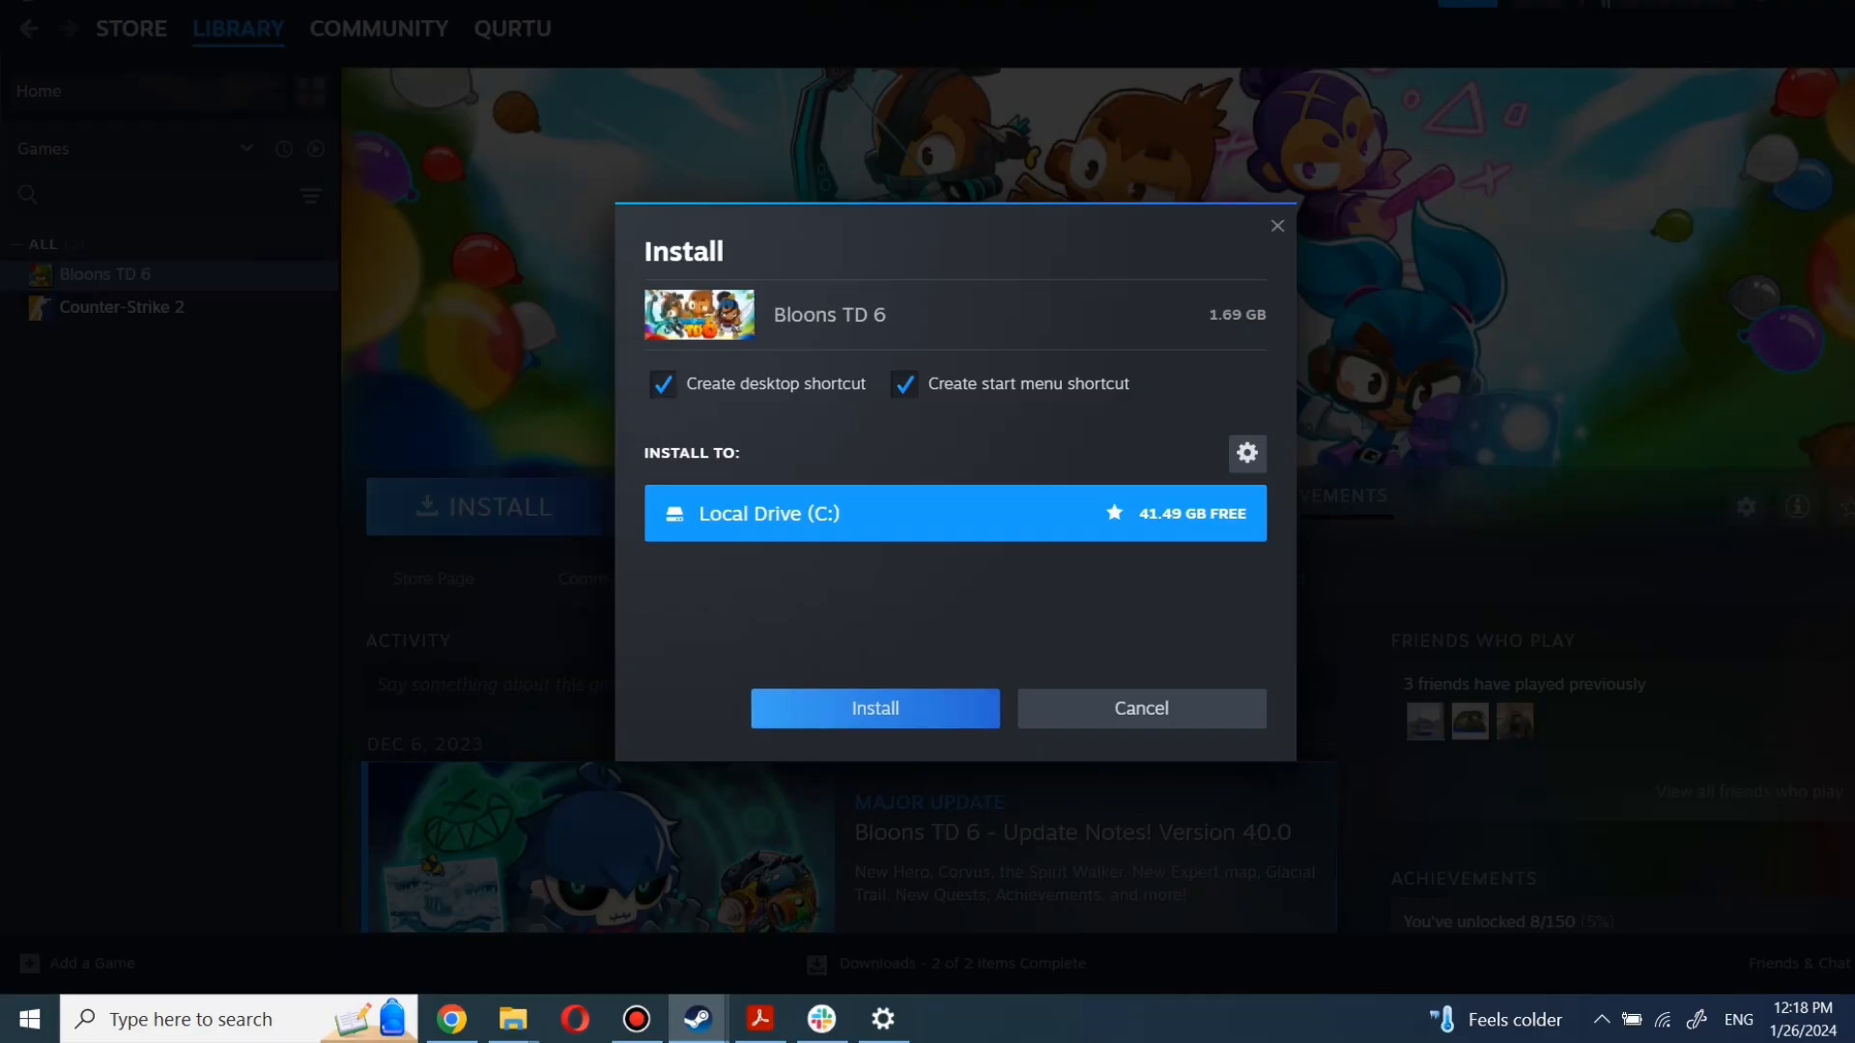
pyautogui.click(873, 707)
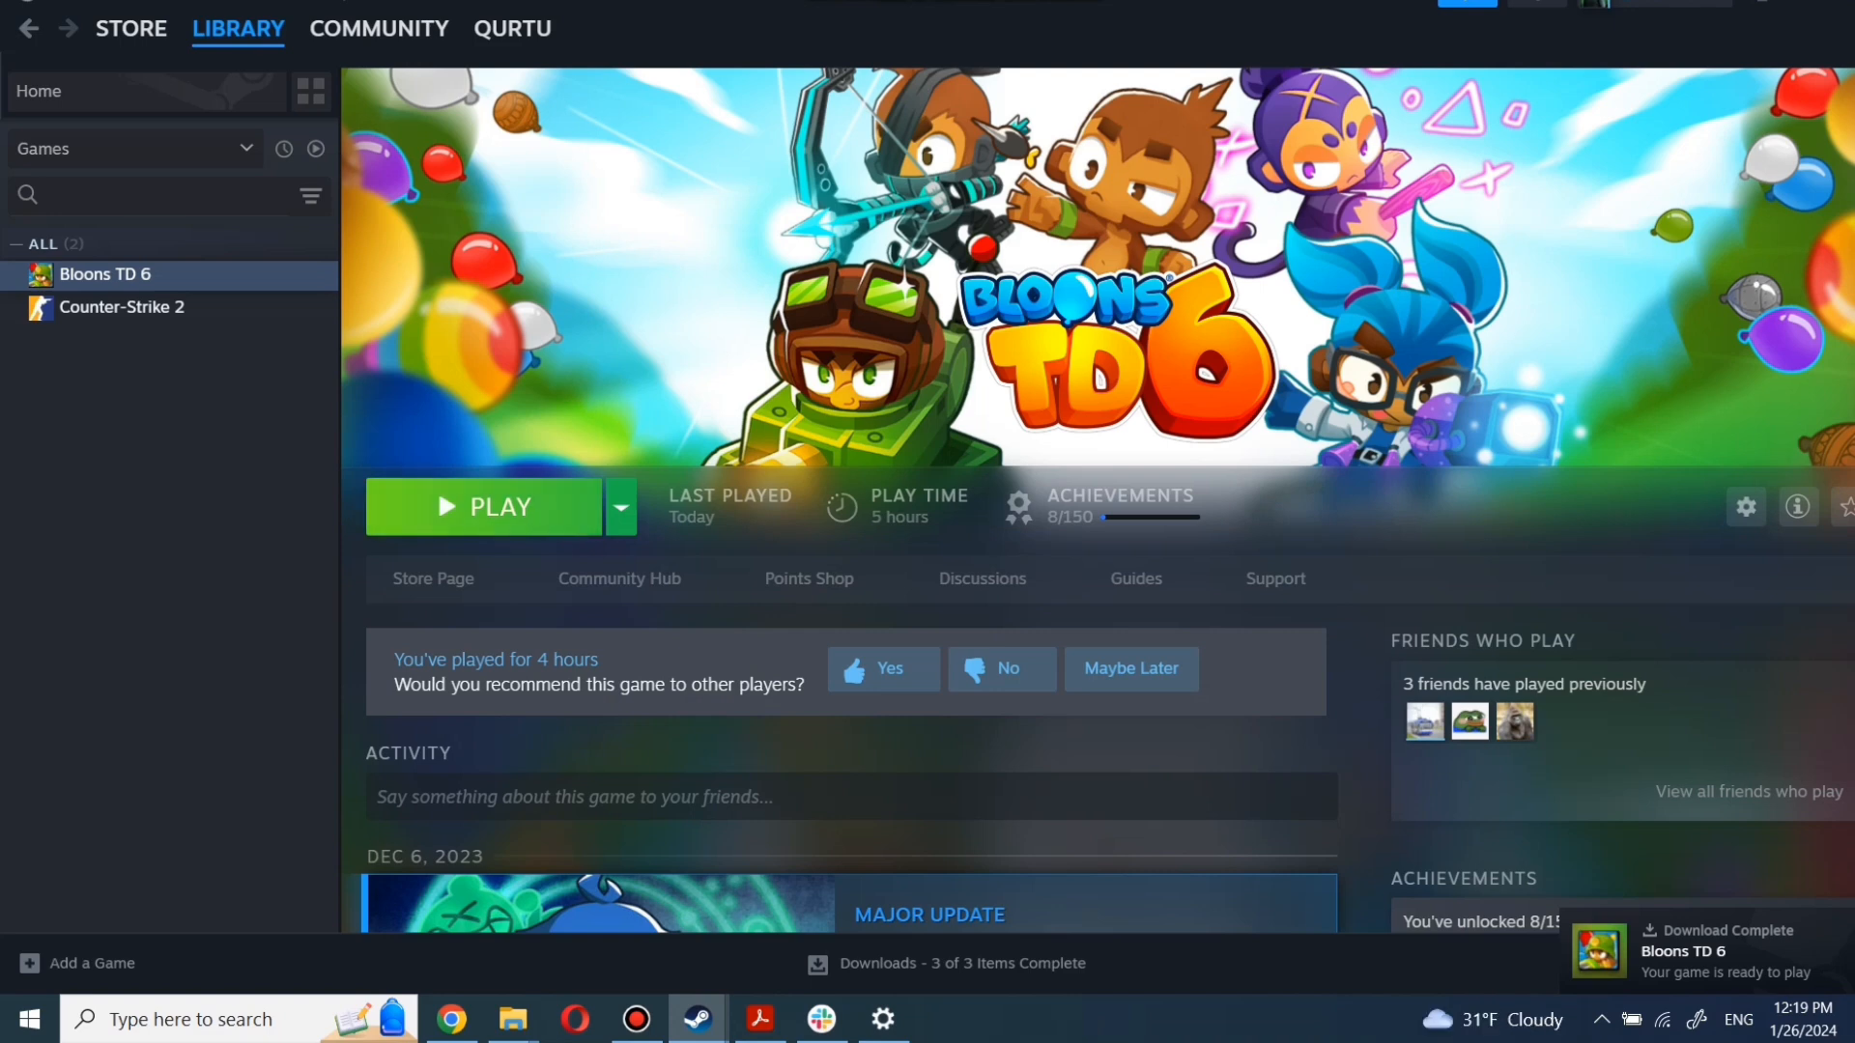
pyautogui.click(485, 507)
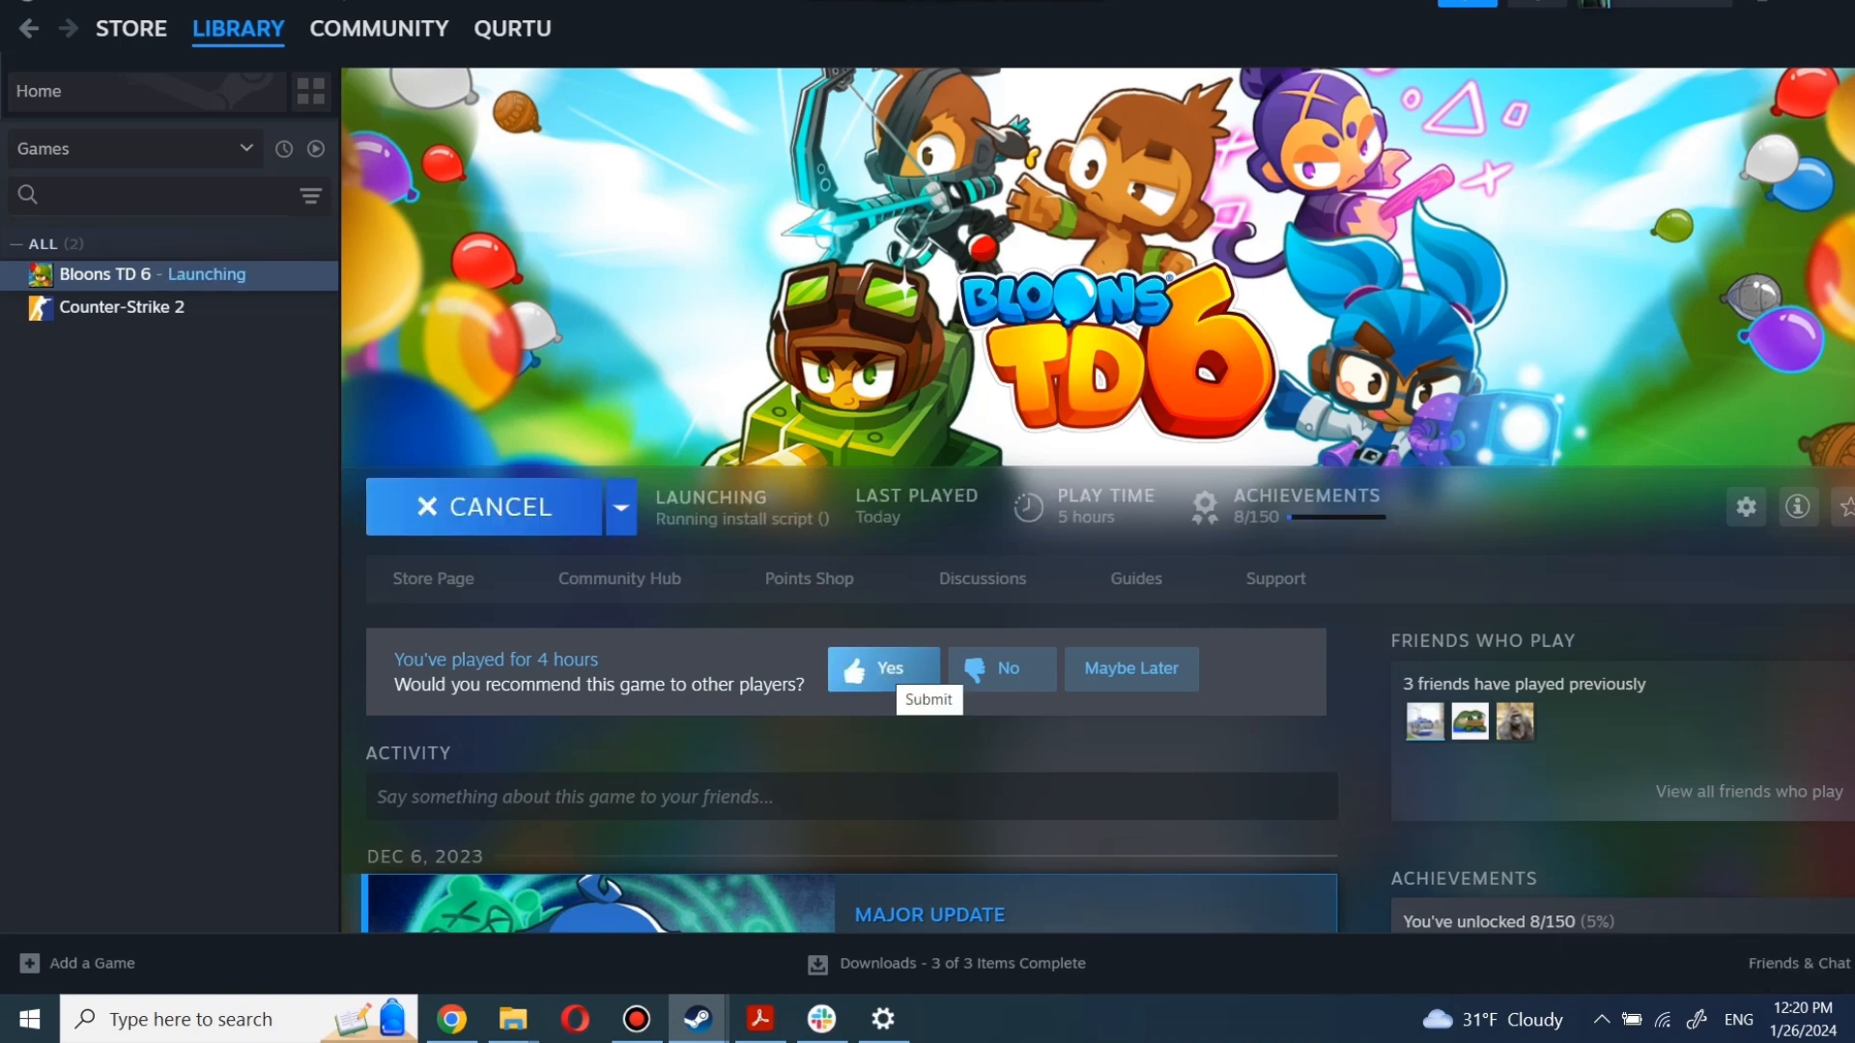